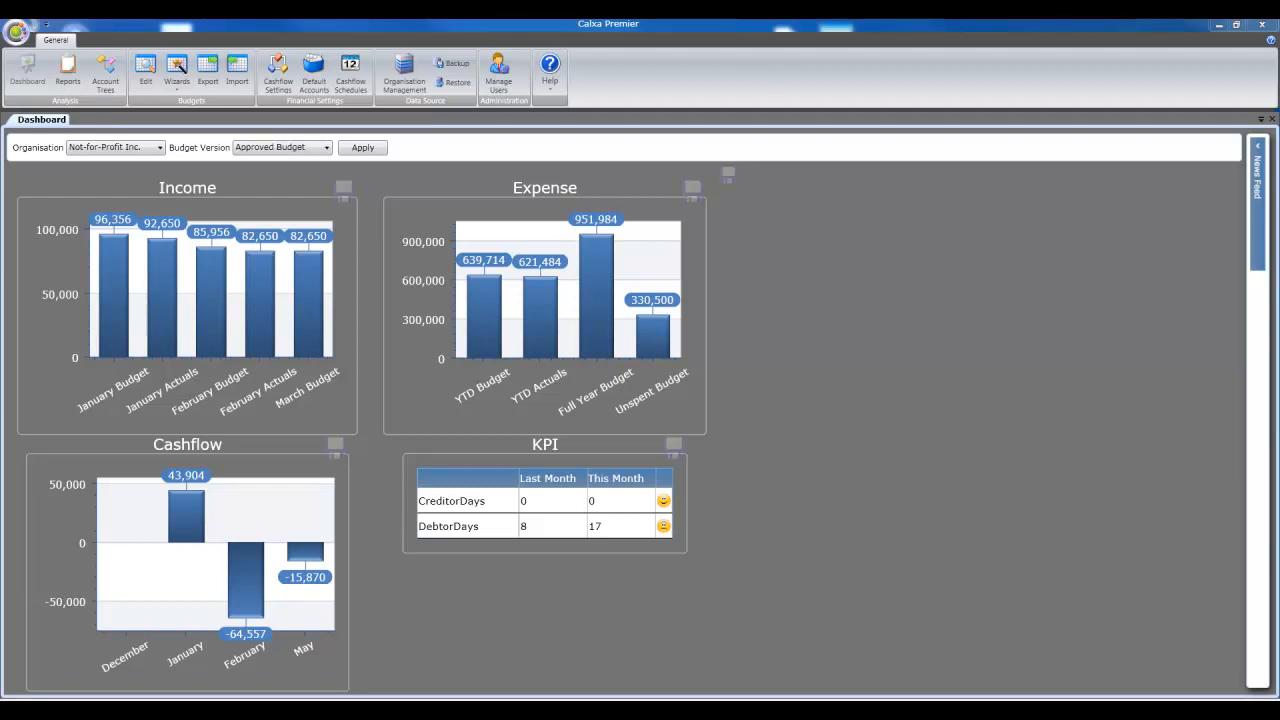
mouse_move(164, 124)
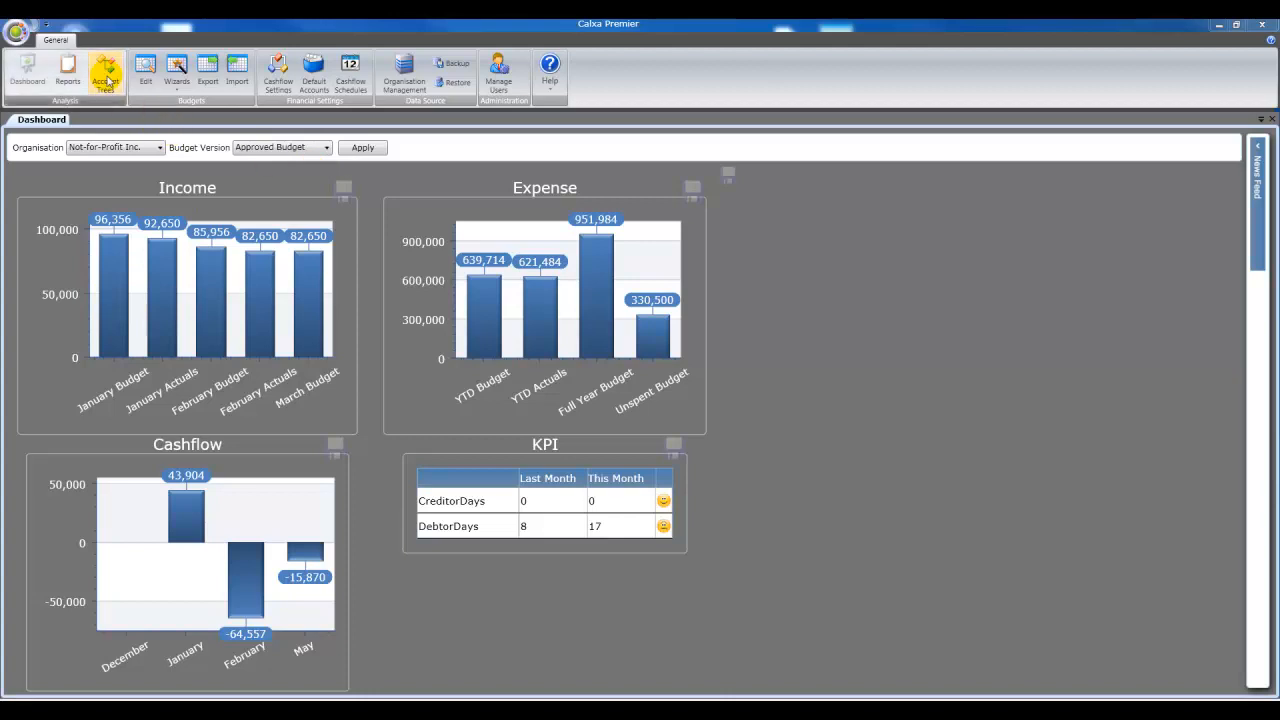
- Show the Account Trees view with the Original Tree's allocated expense accounts
click(104, 72)
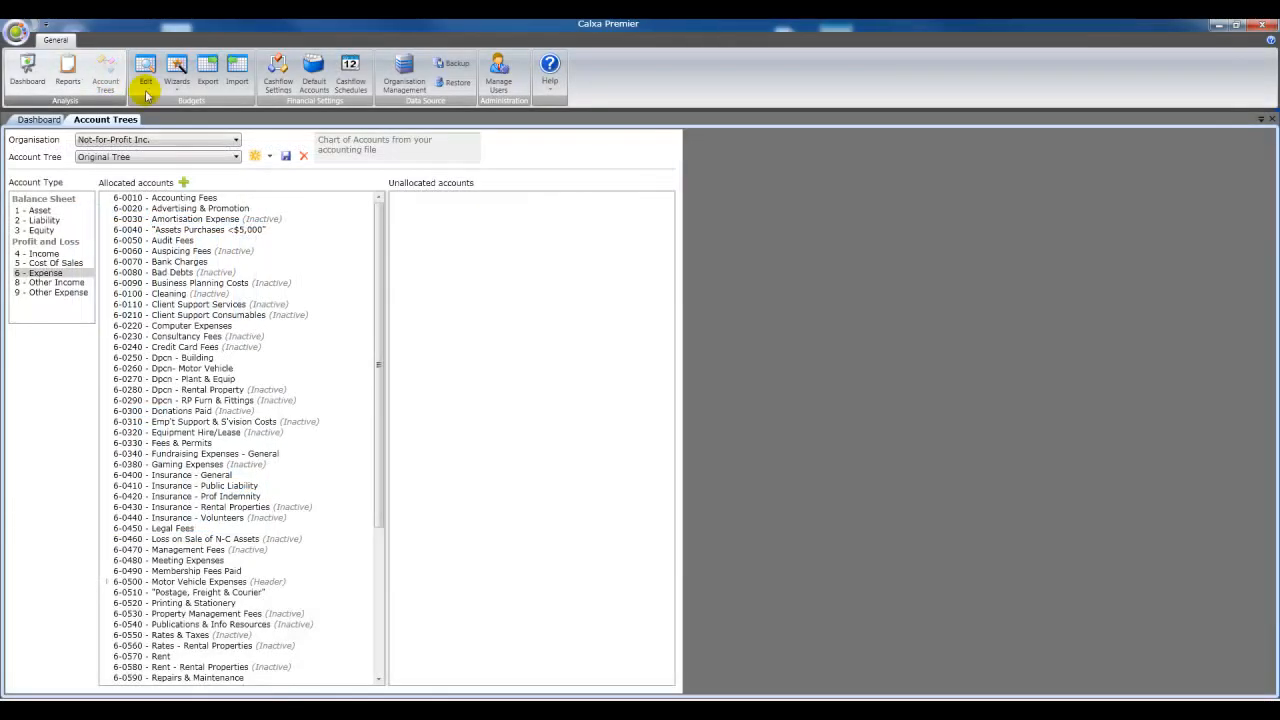
- Start a fully unallocated tree named 'DOHA Grant Acquittal', described 'Format for DOHA Grant Acquittal'
click(252, 156)
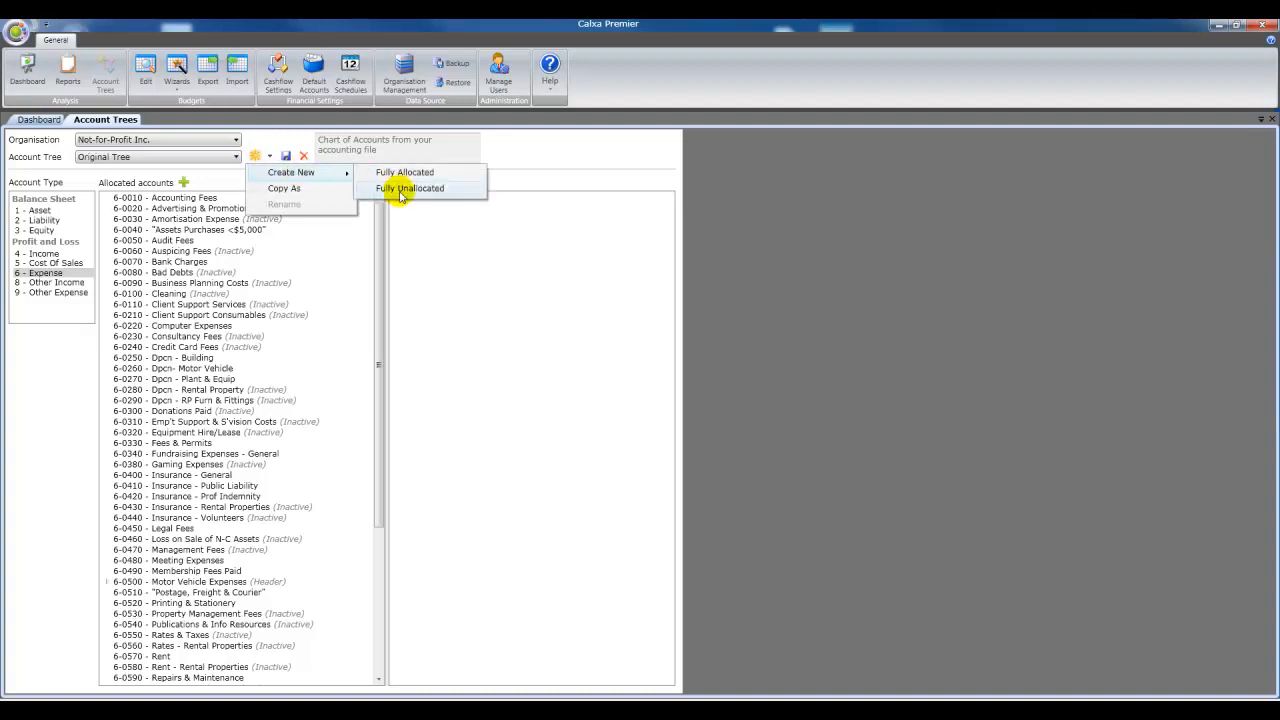
click(410, 188)
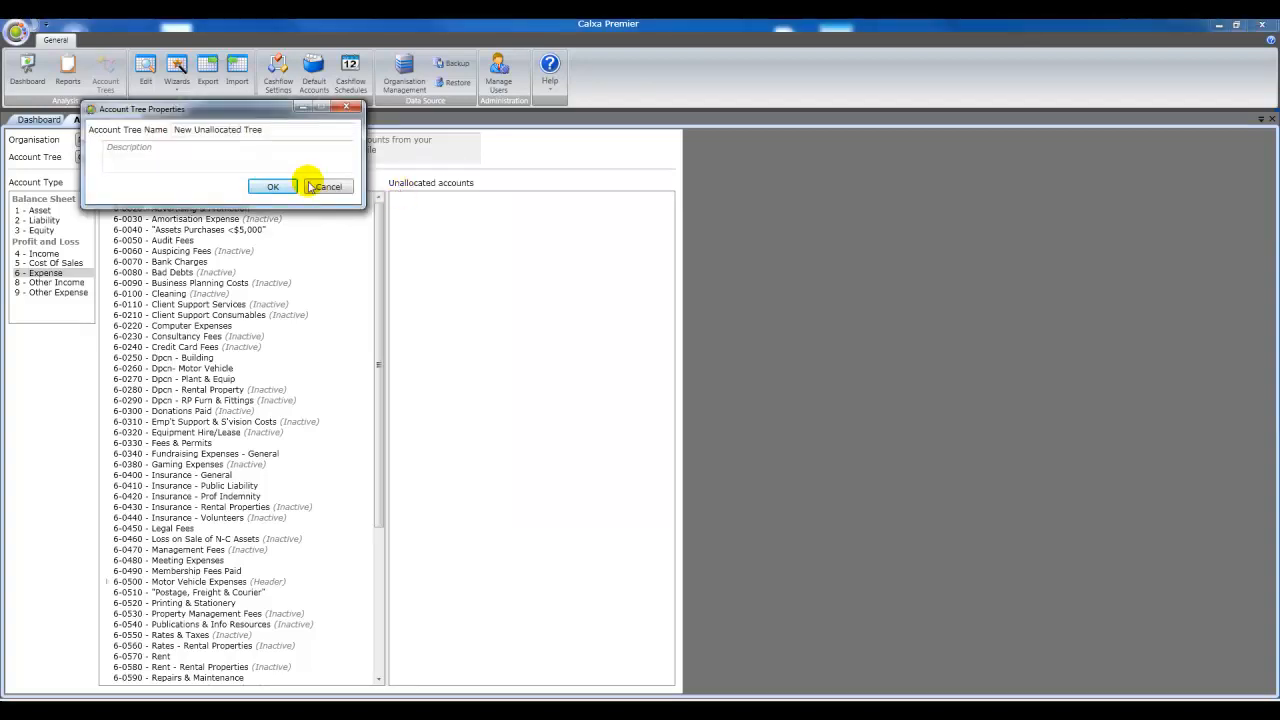
text(DOHA Grant A)
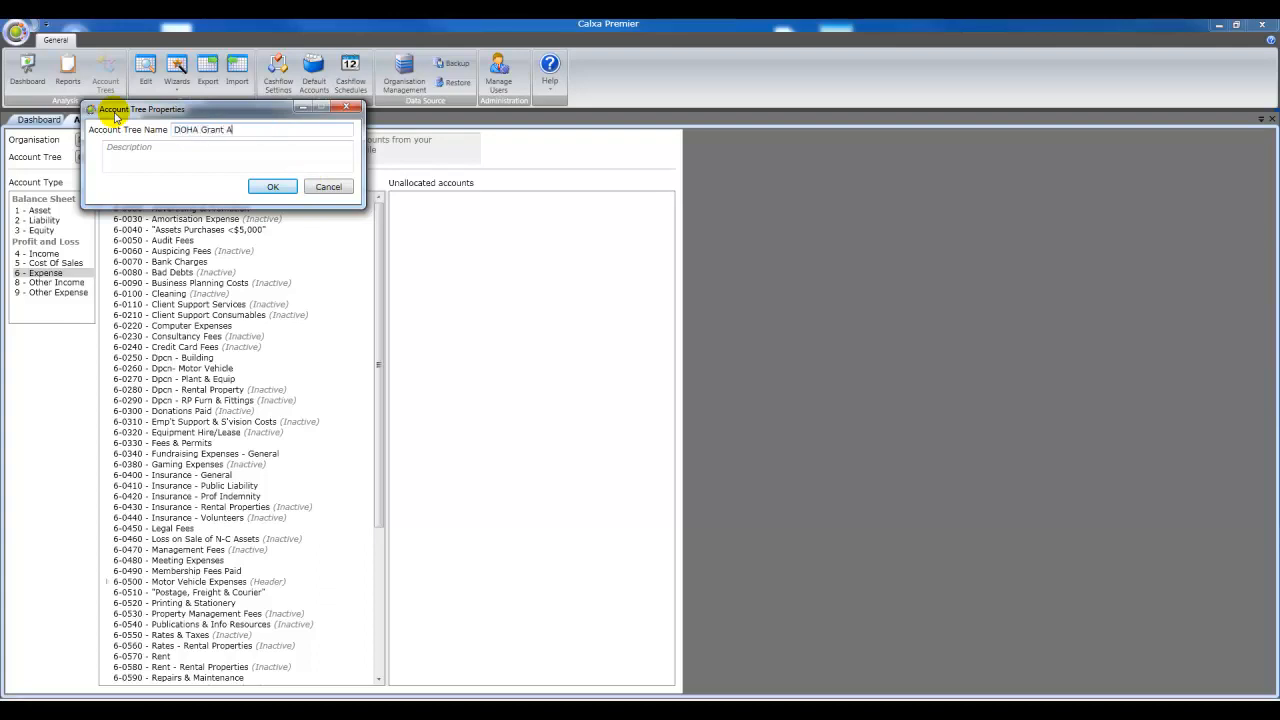
text(cquittal)
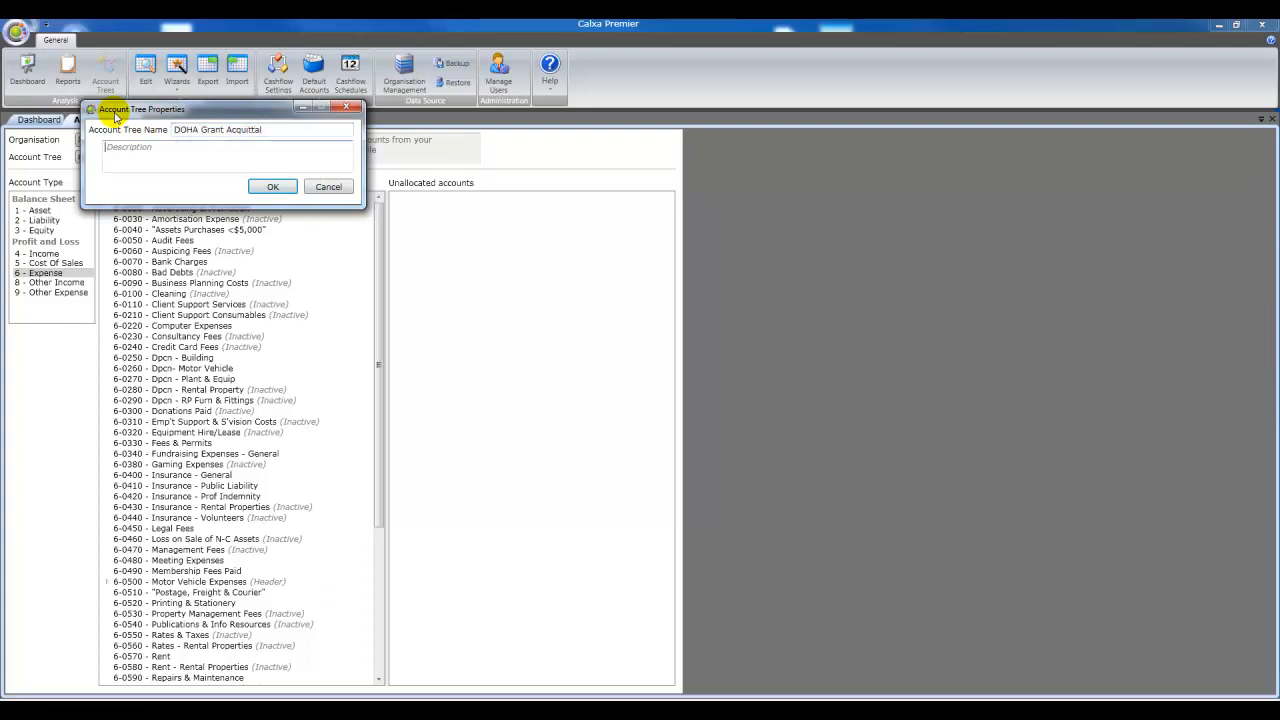
text(Format for DOHA Grant)
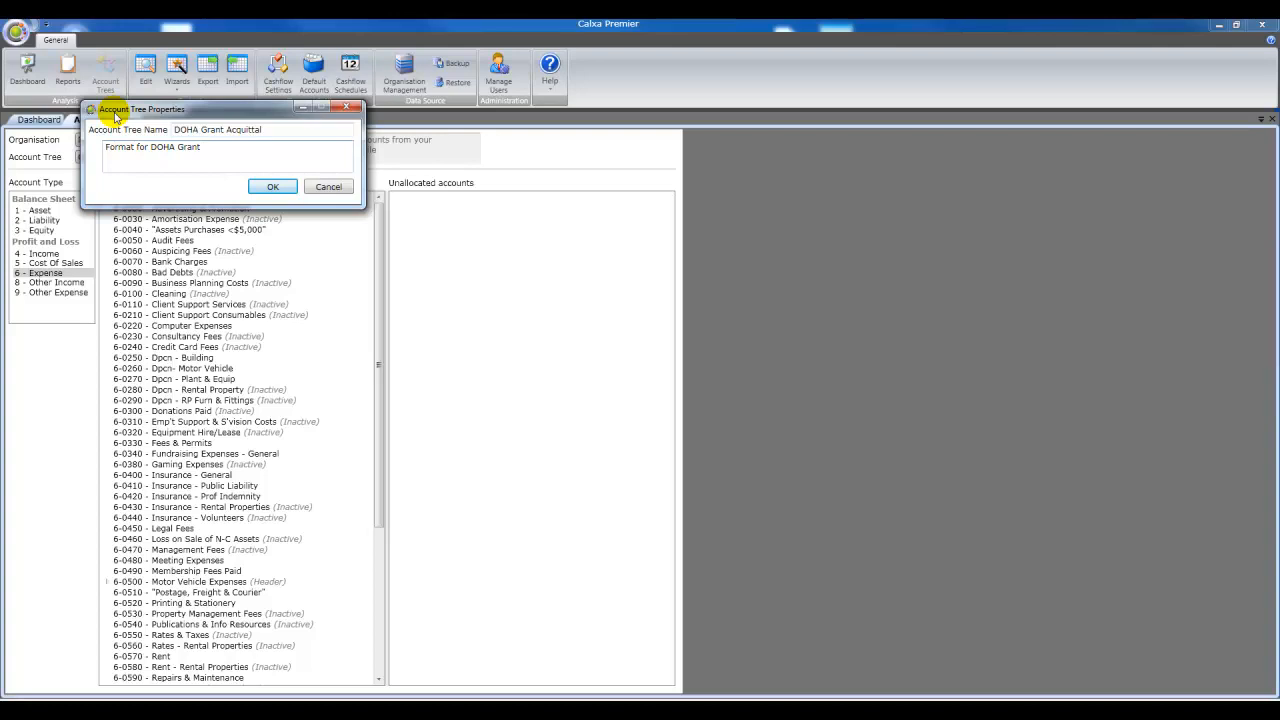
text(Acquittal)
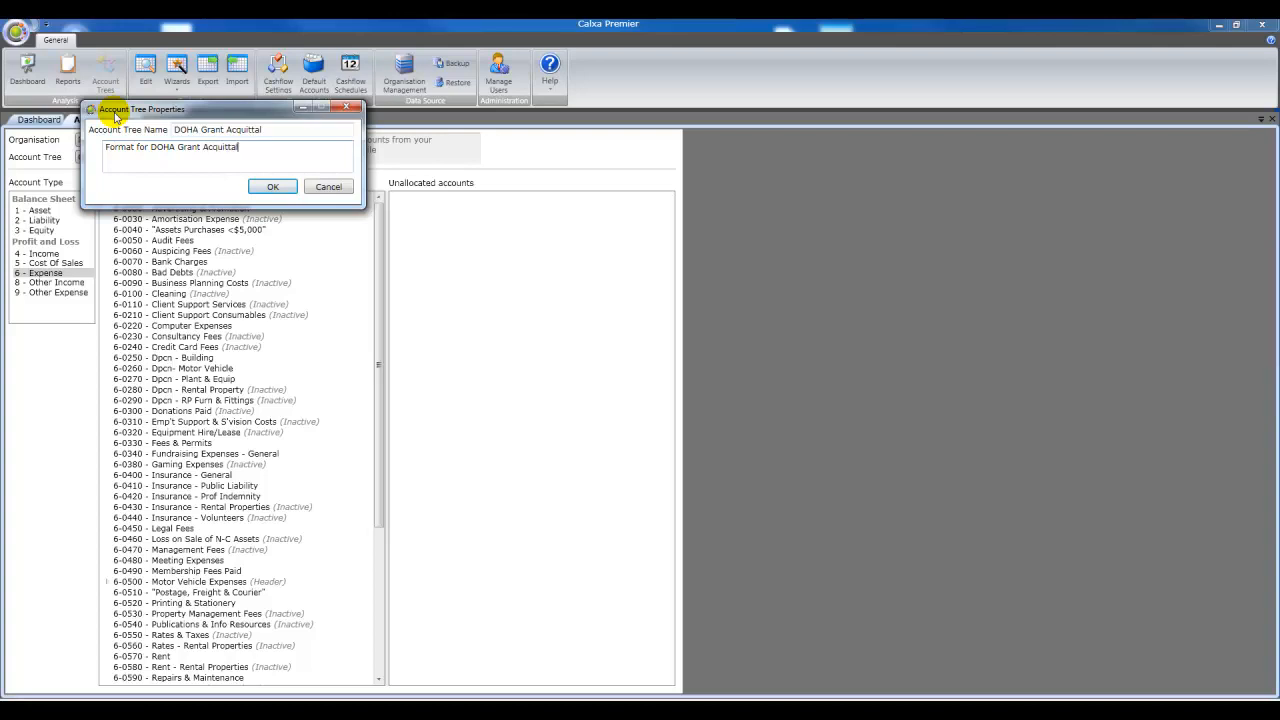
- Create the tree and add root header 6-1000 Administration under Expense
click(272, 188)
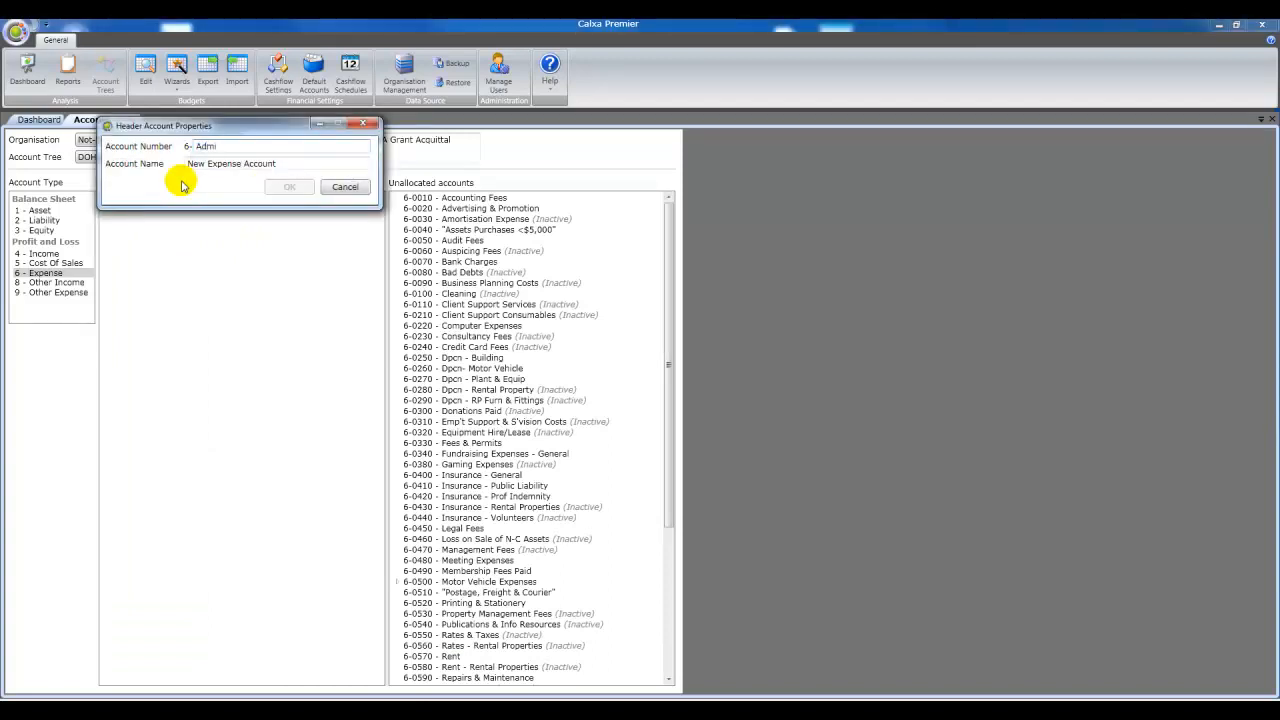
key(Backspace)
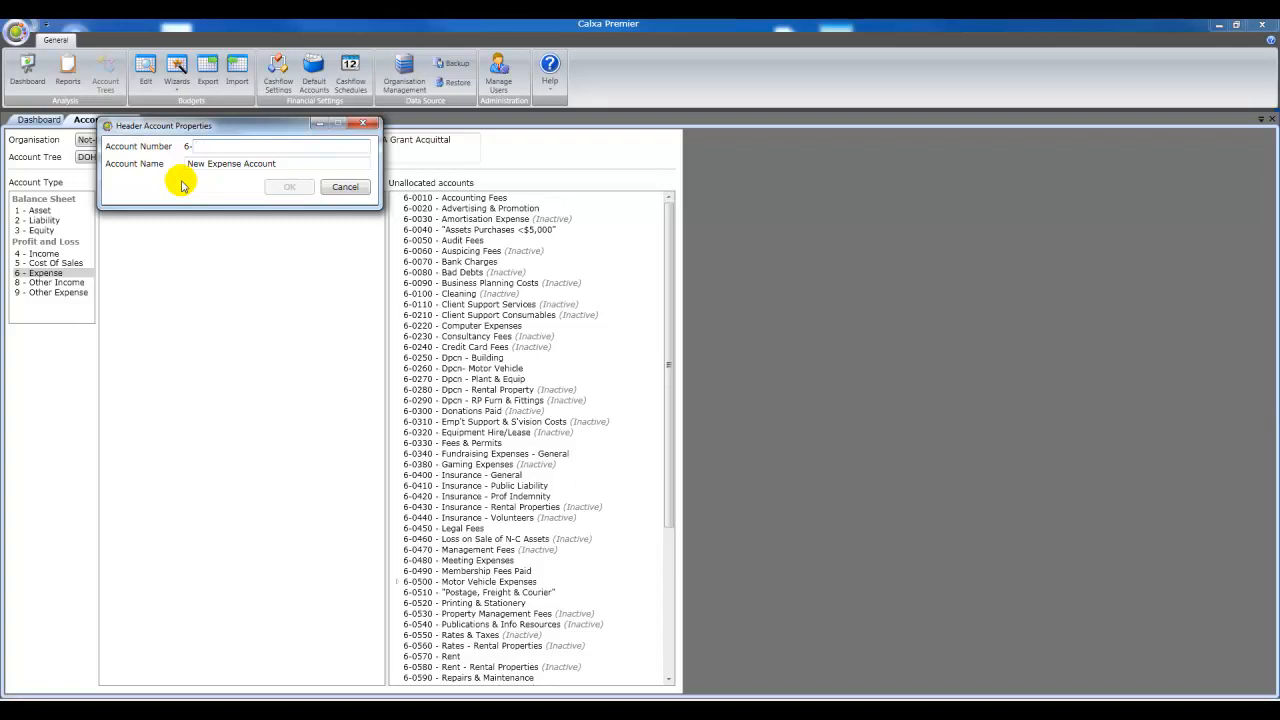
text(1000)
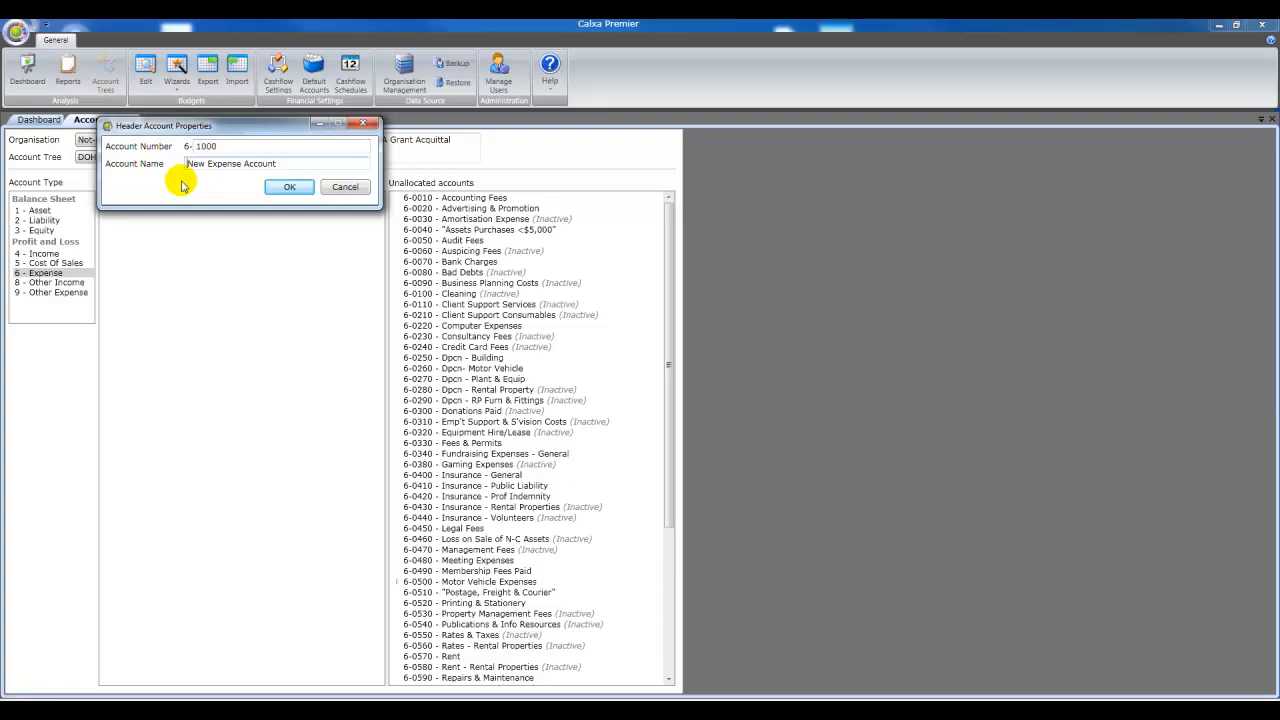
triple_click(230, 164)
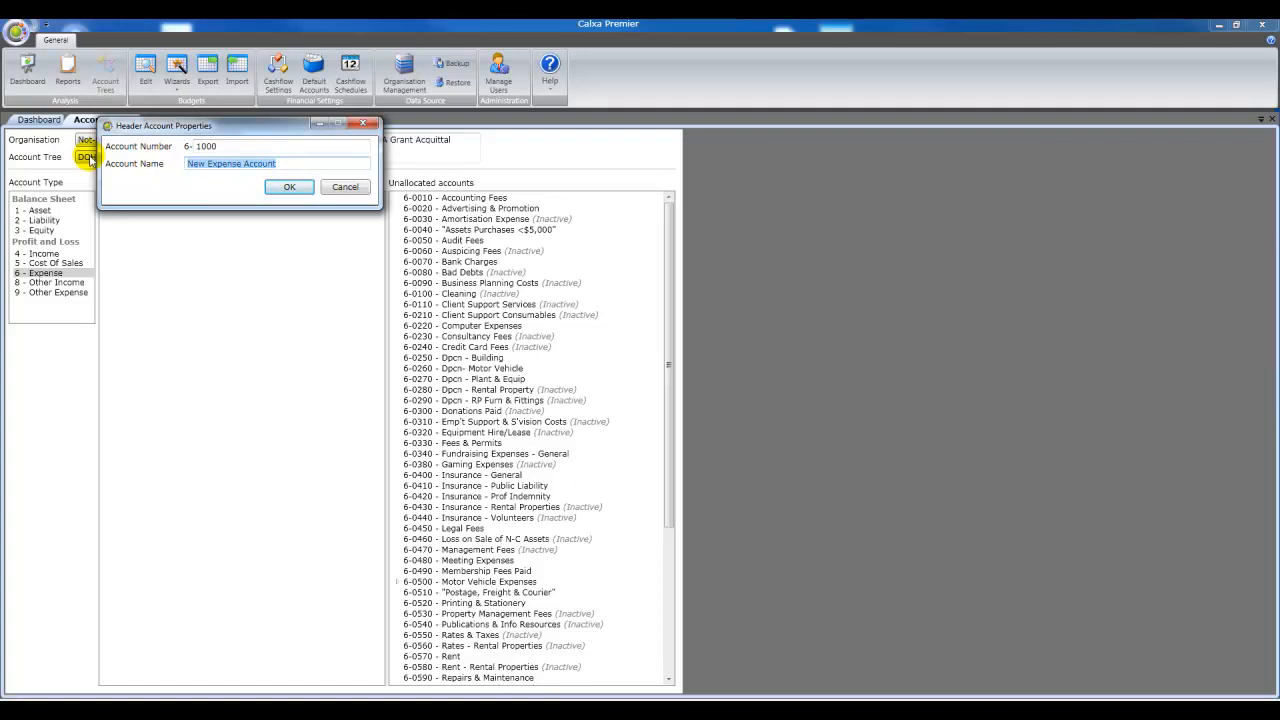
text(Administration)
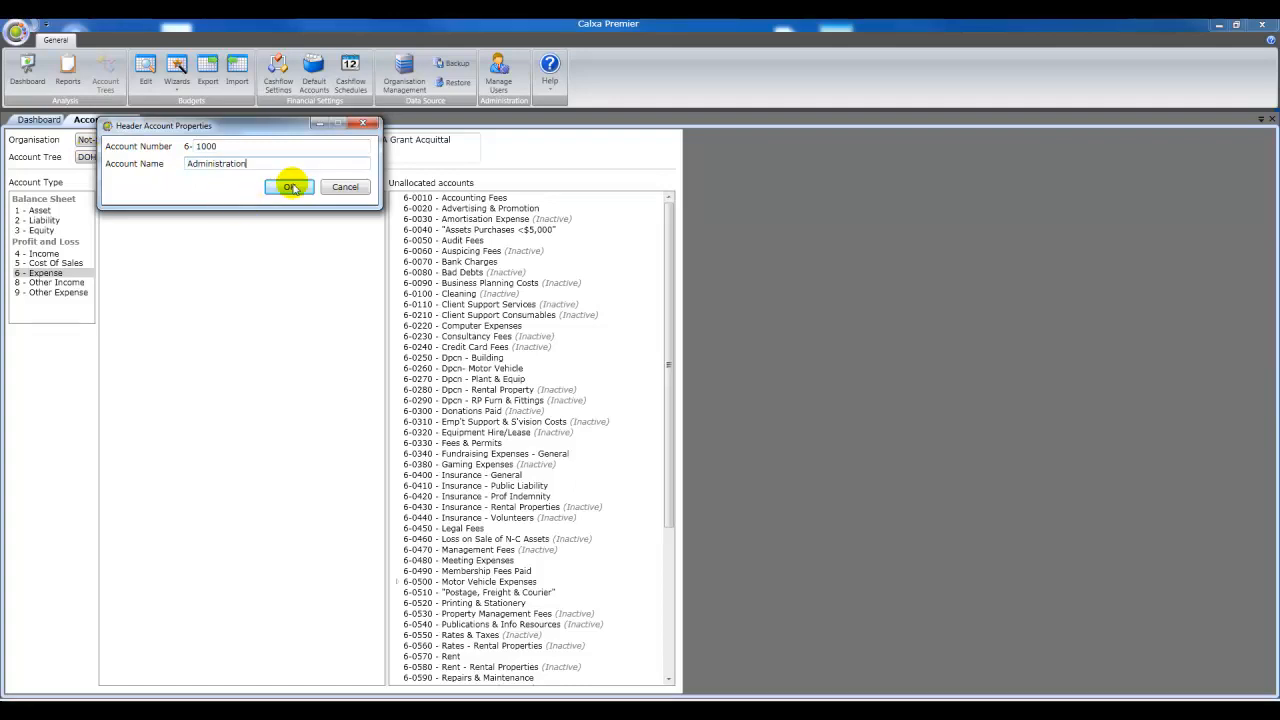
click(288, 188)
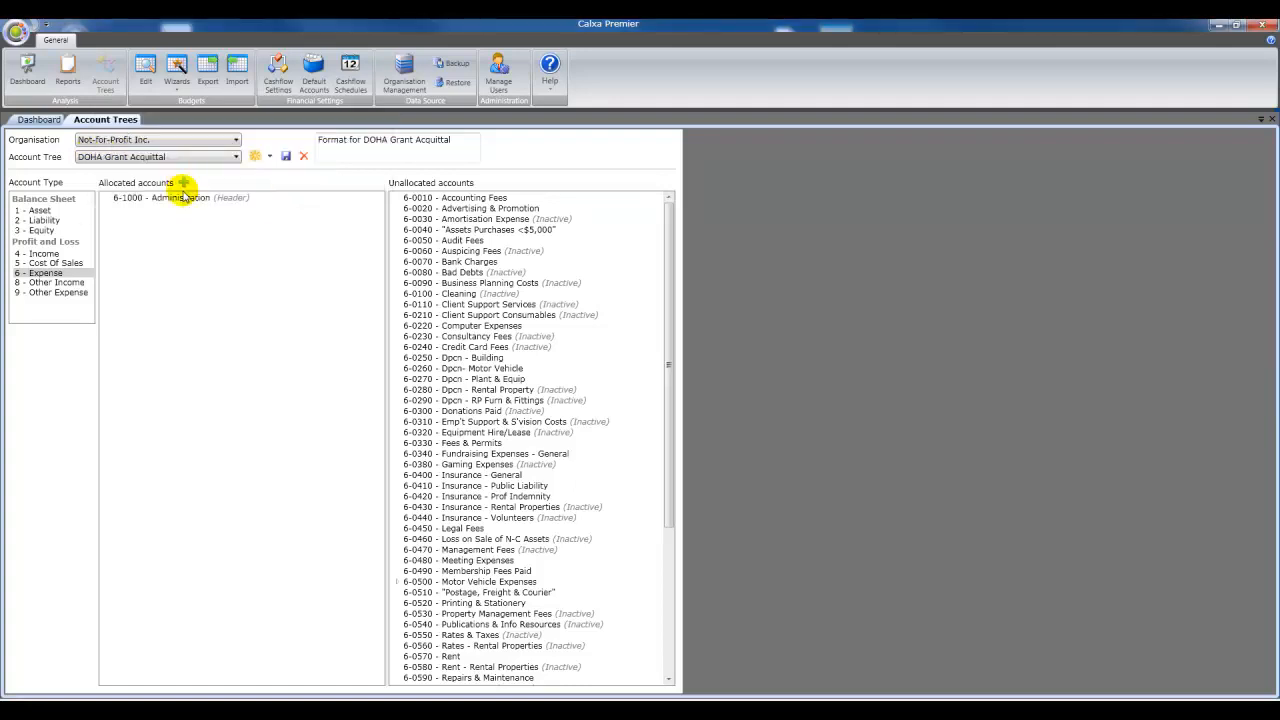
- Add child header Motor Vehicle Expenses under Administration
right_click(160, 198)
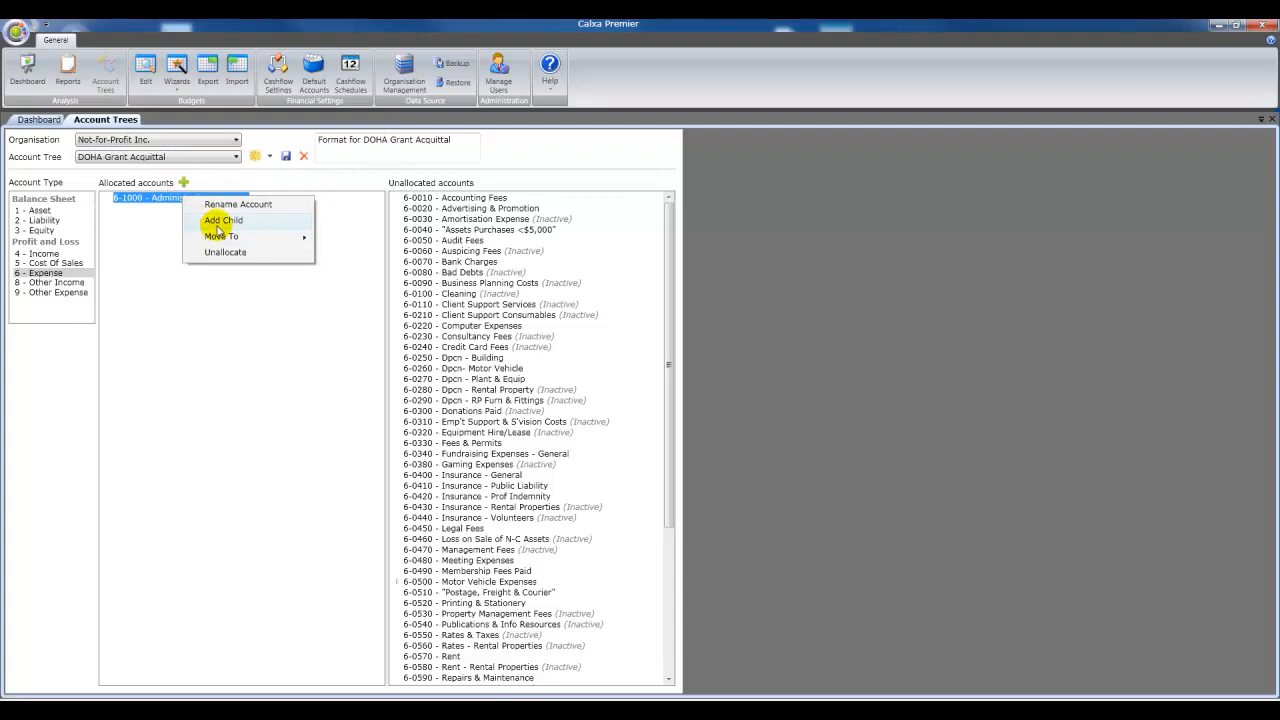
click(224, 220)
text(Motor Vehicle Ex)
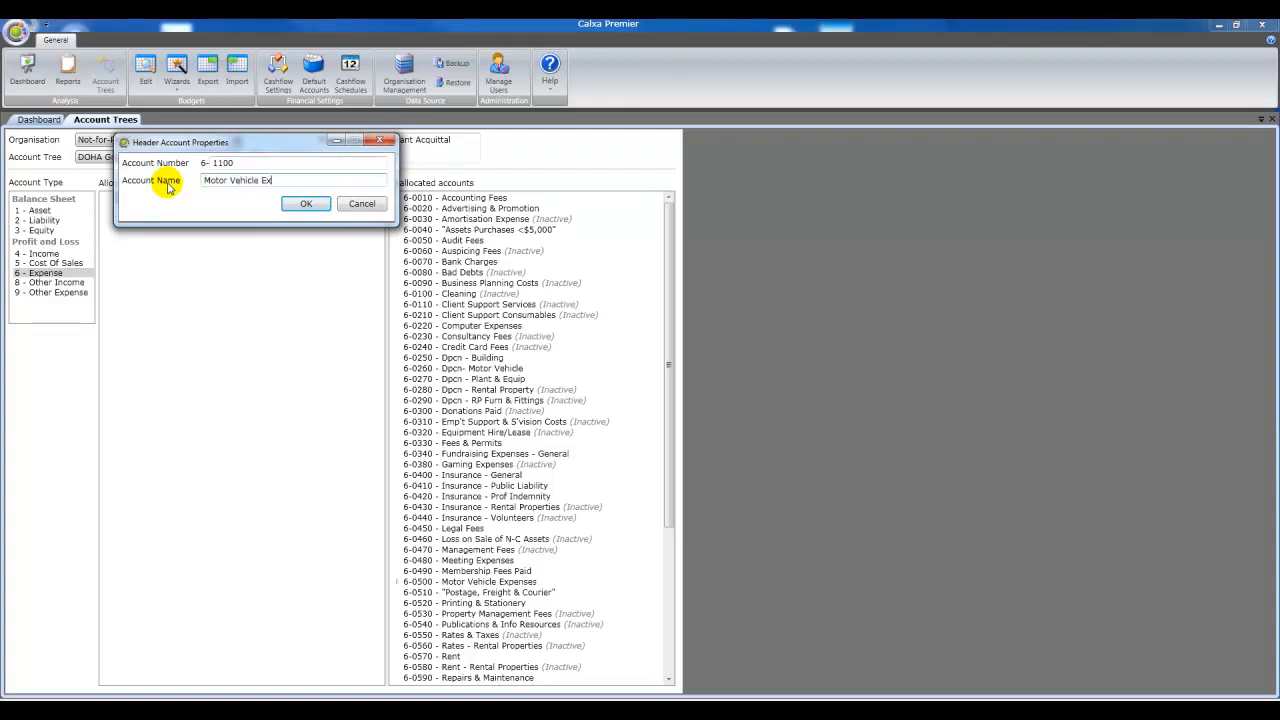
click(306, 204)
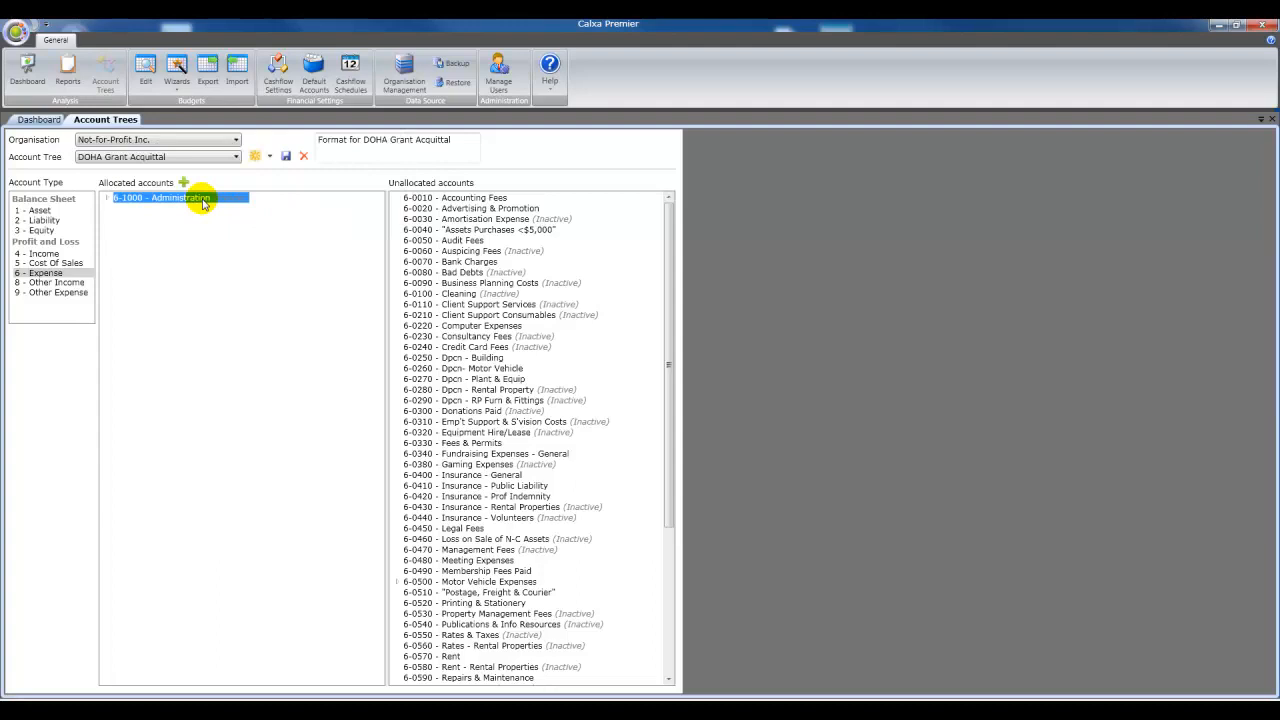
- Add child header 1200 Rent/Occupancy Expenses under Administration
right_click(178, 198)
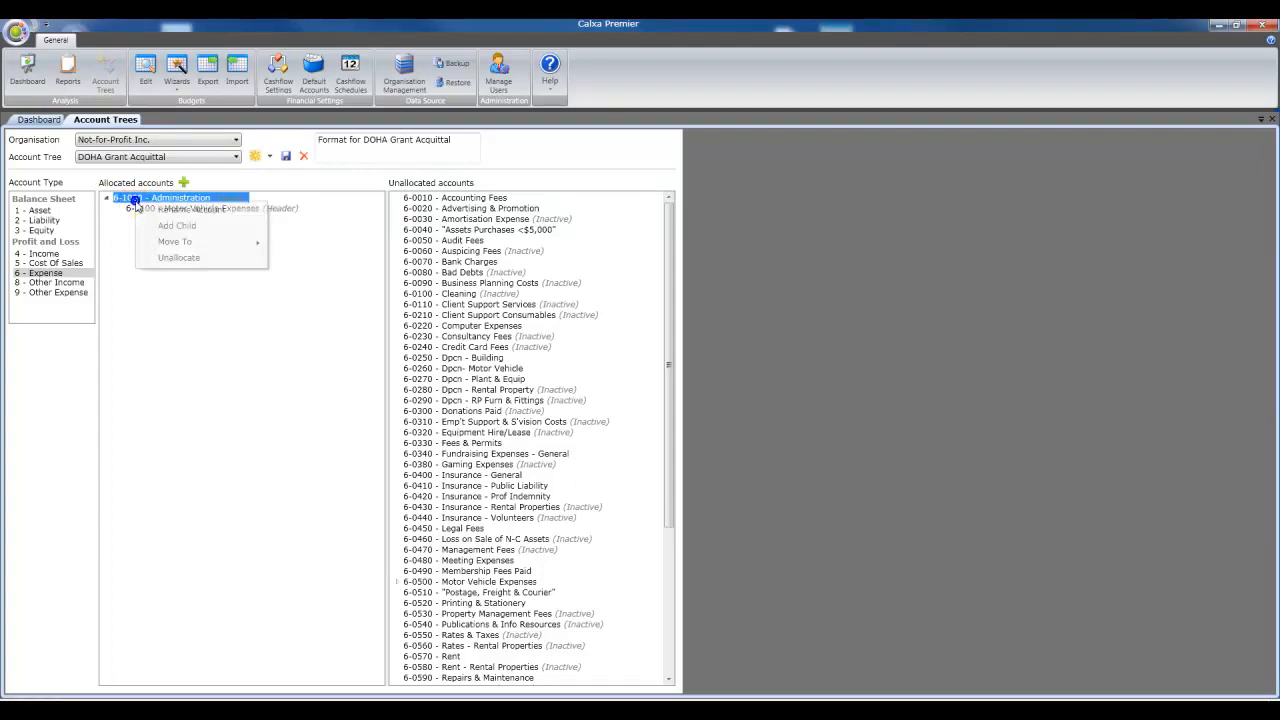
click(176, 224)
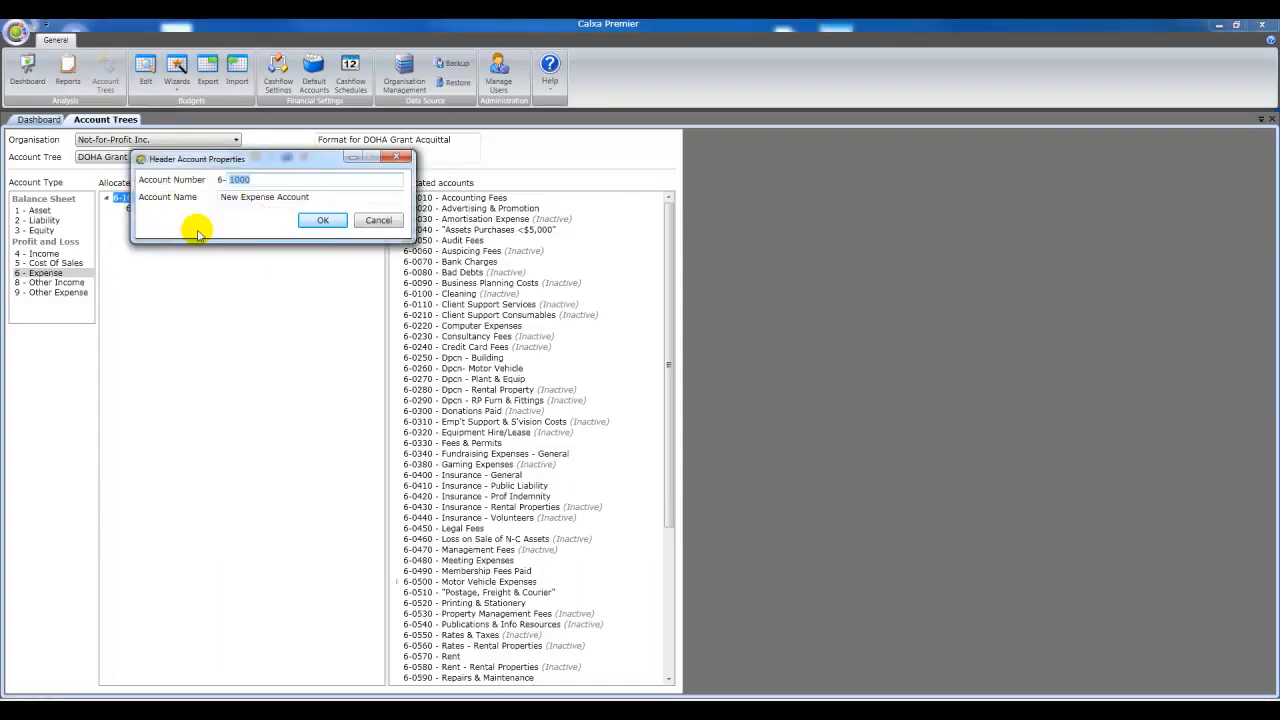
text(1200)
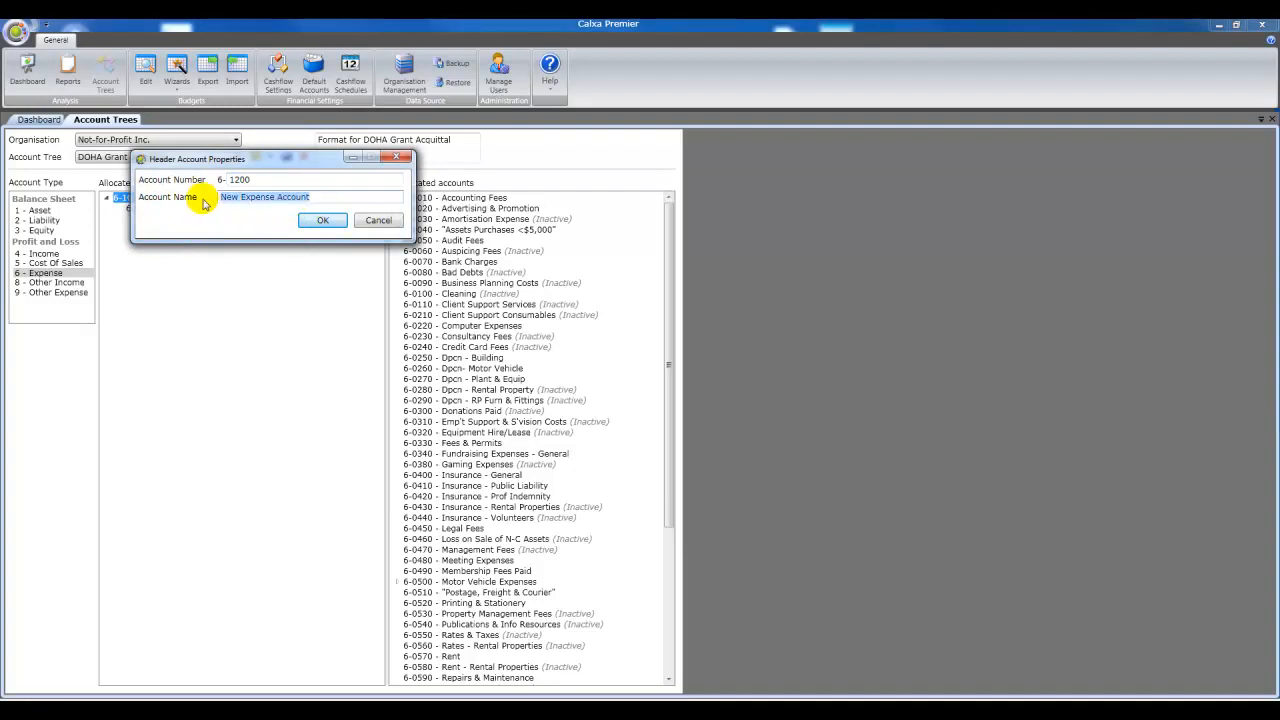
text(Rent/Occupancy Expense)
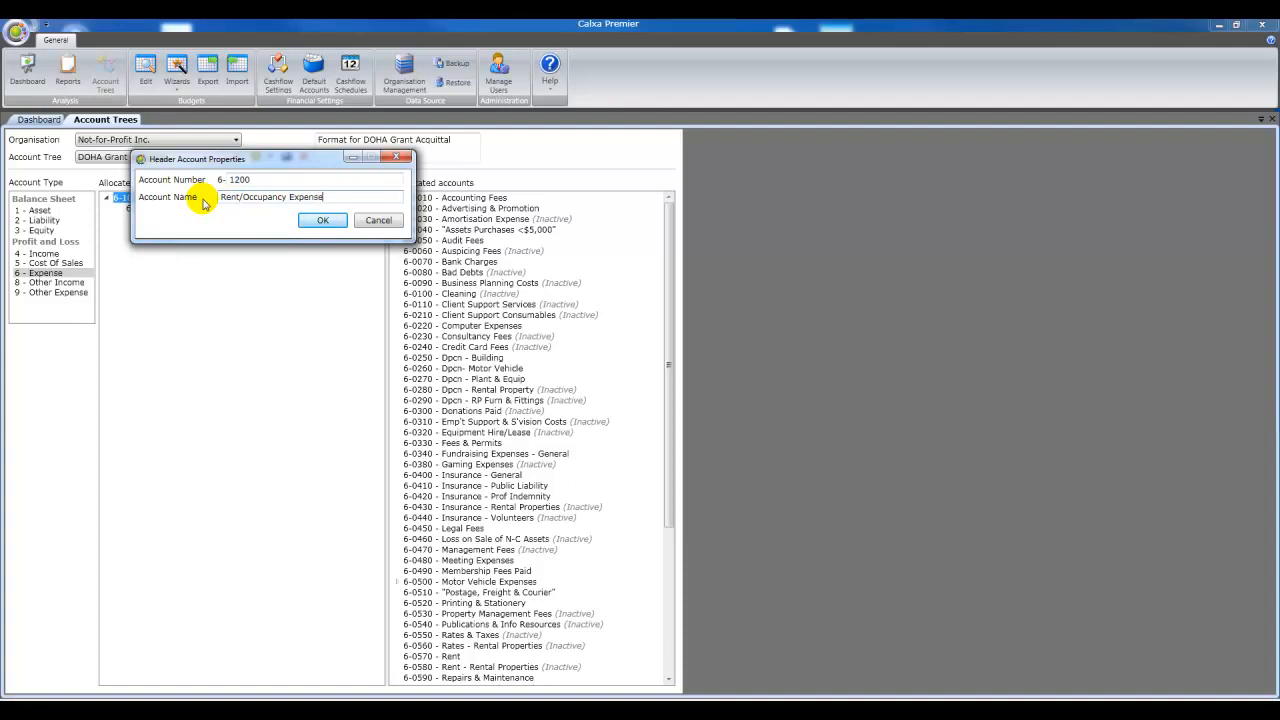
click(322, 220)
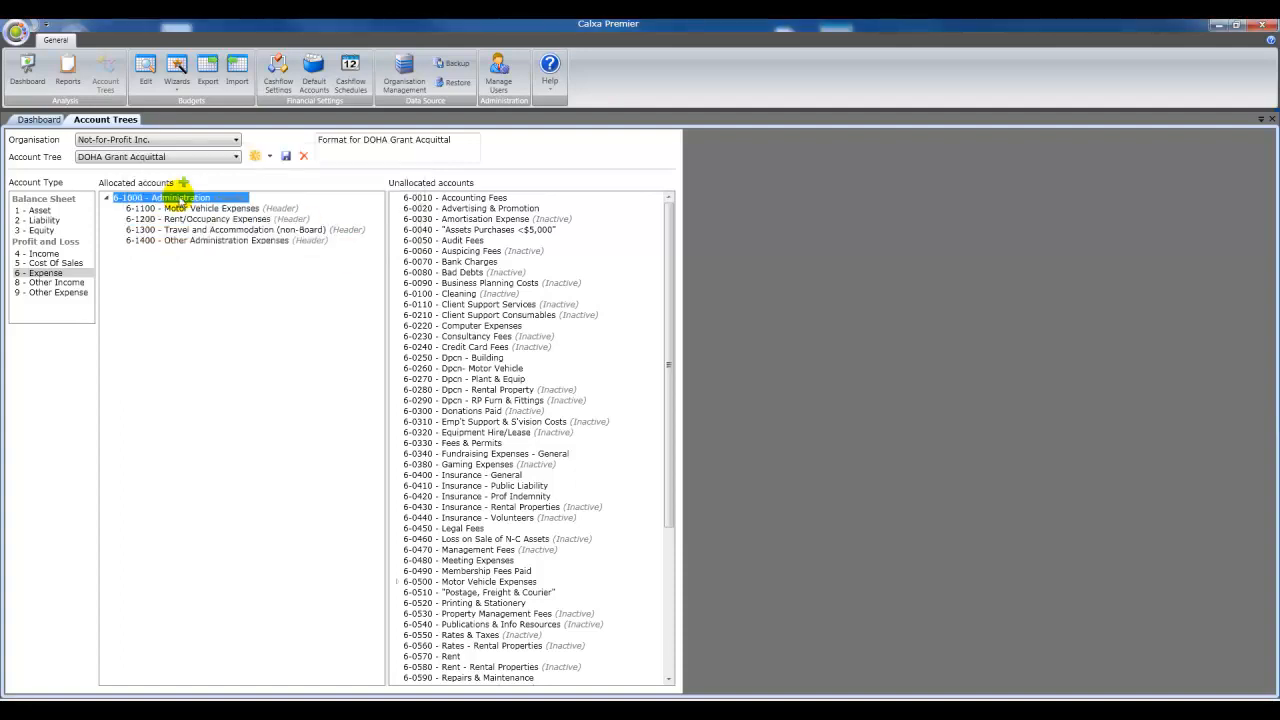
mouse_move(184, 184)
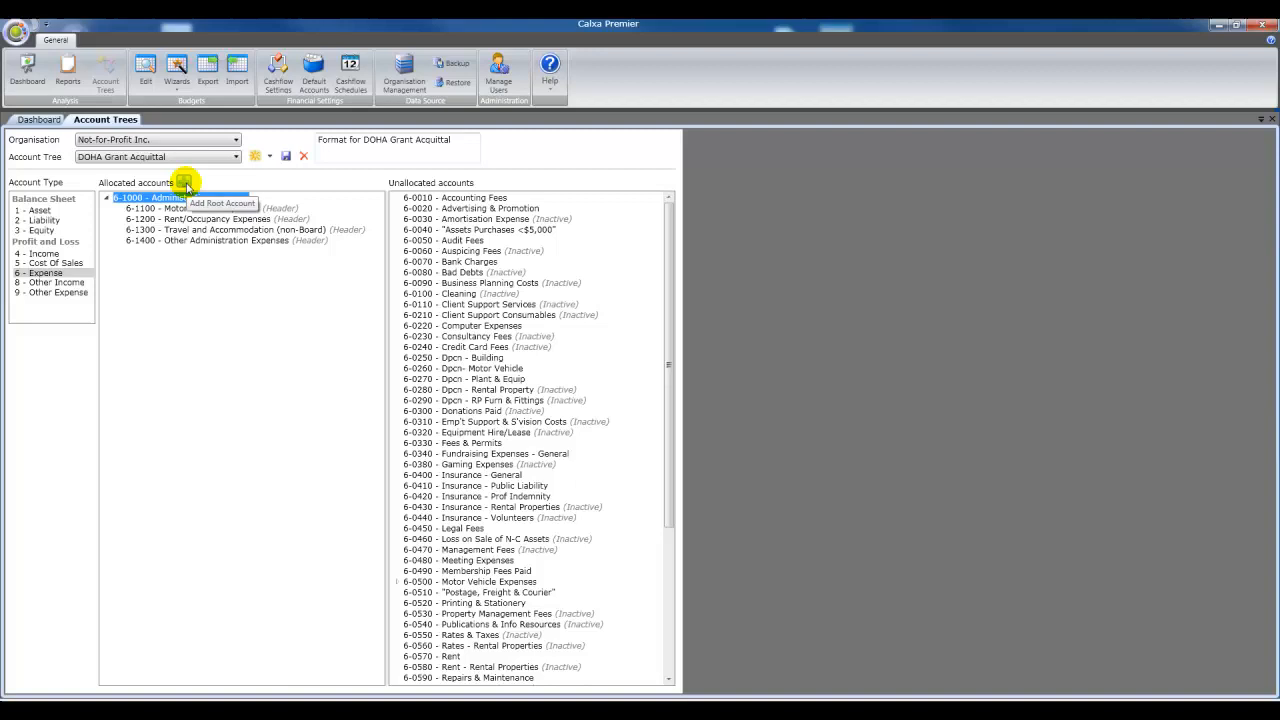
- Add top-level headers Contracts and Consultancies and 6-3000 Governance Expenses
click(184, 188)
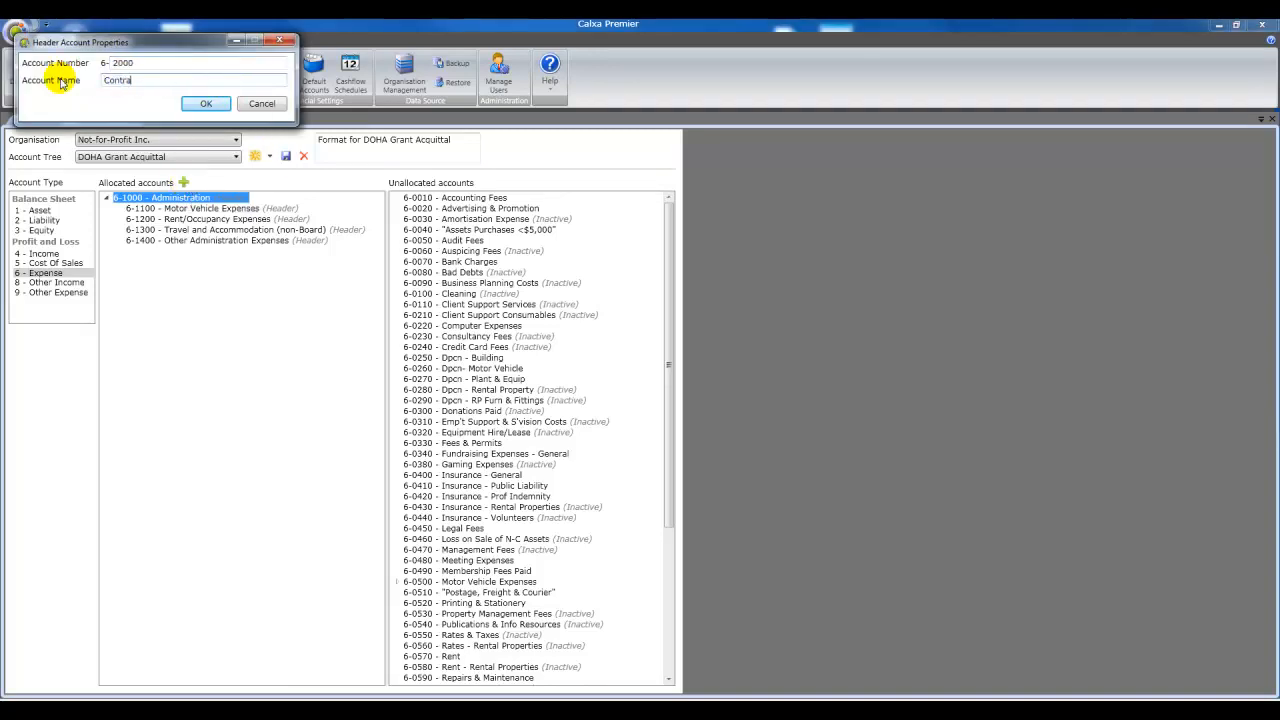
text(Contracts and Cons)
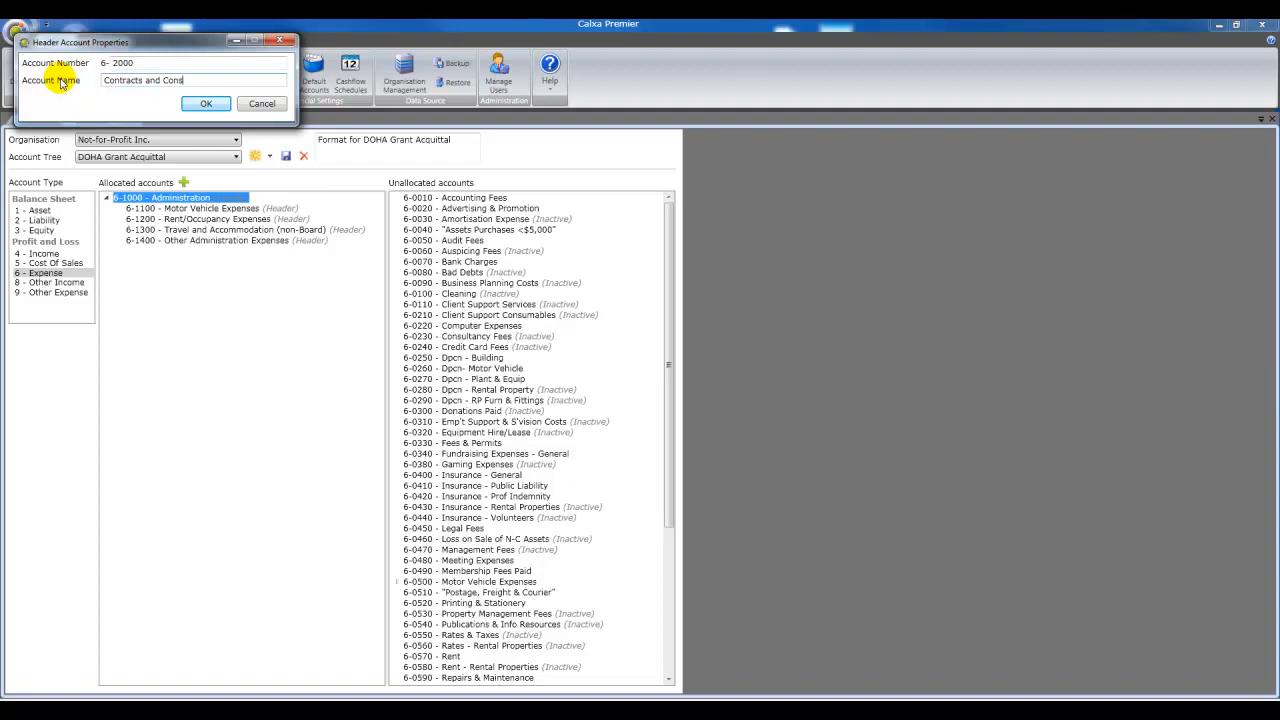
click(204, 104)
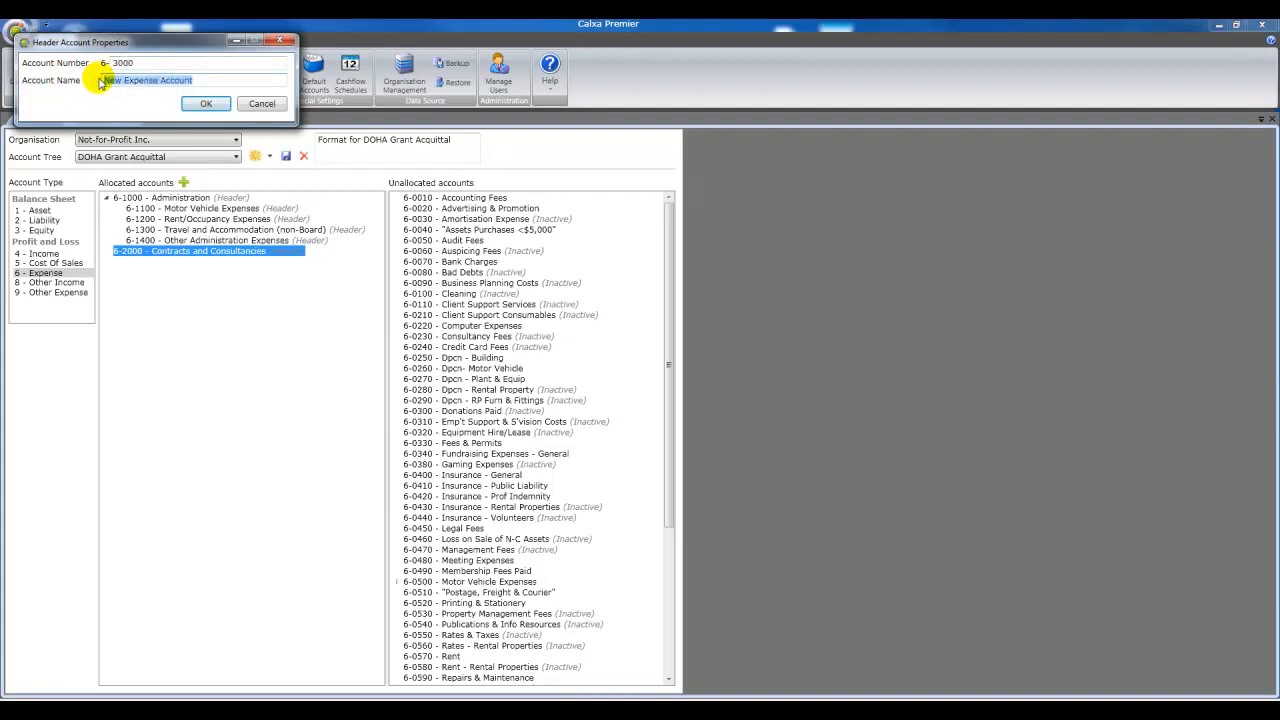
text(Governance Exp)
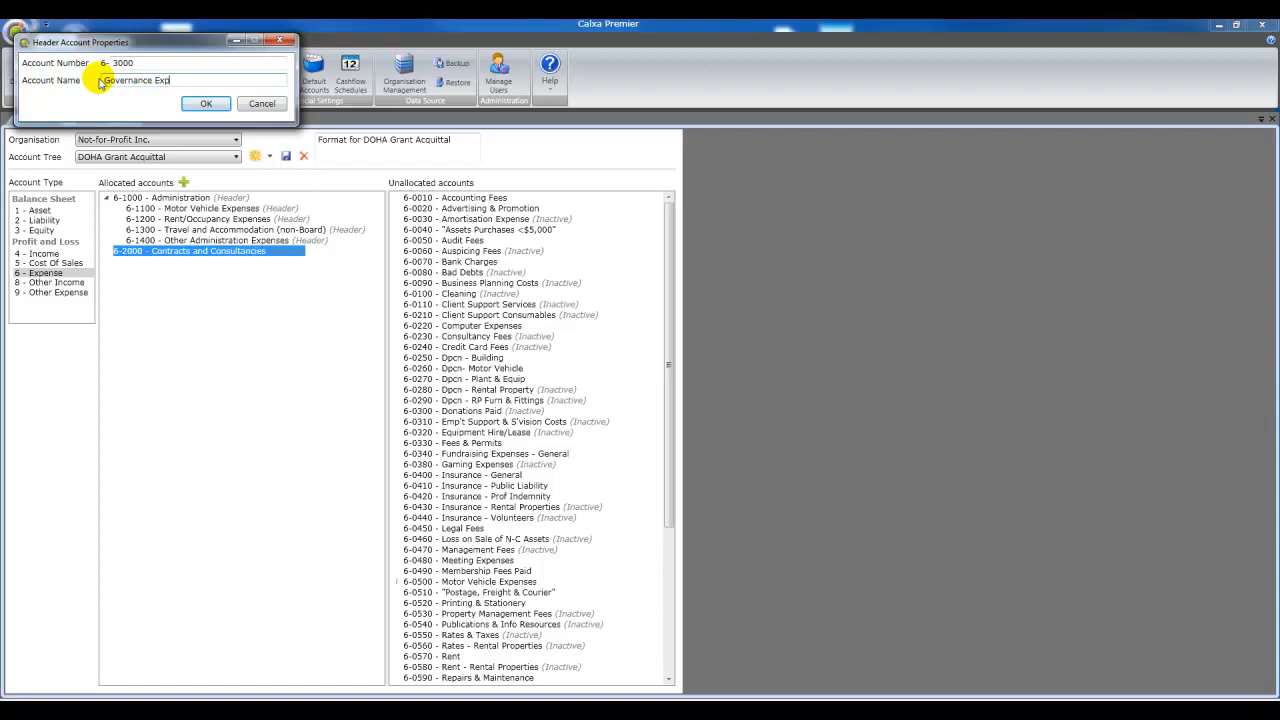
click(204, 104)
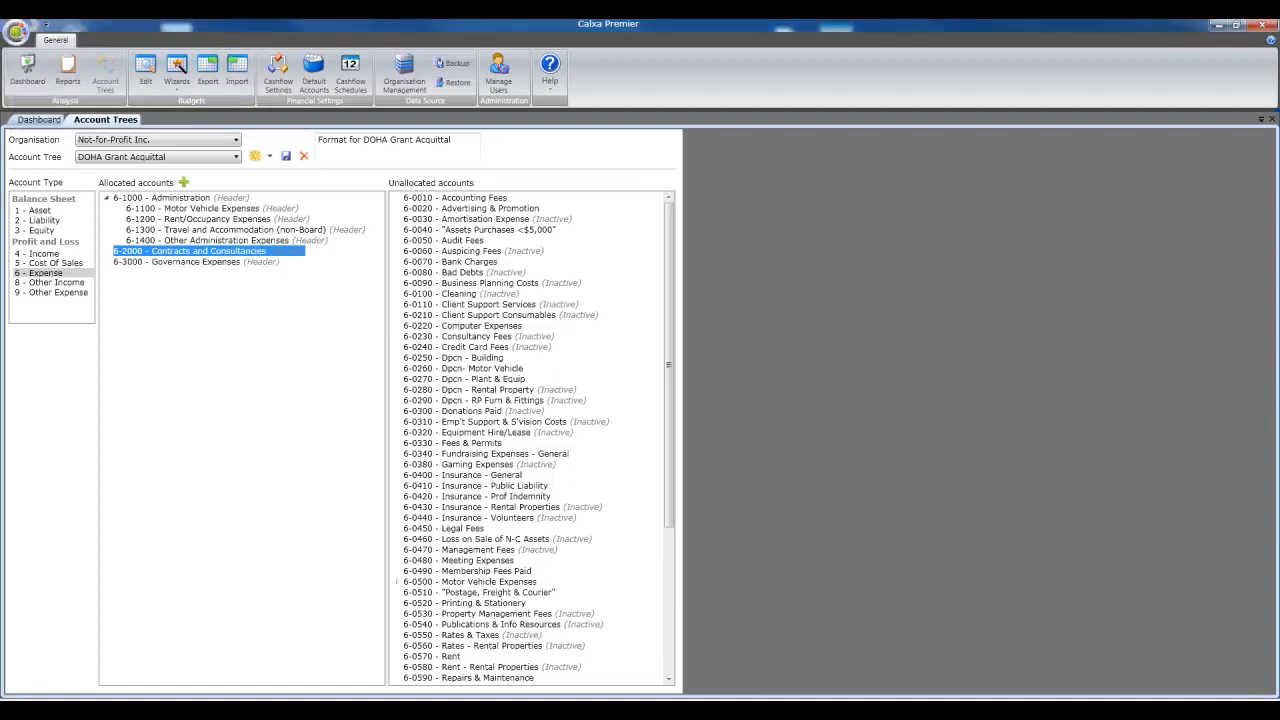
- Add the remaining sub-headers and switch to the 4 - Income account type
right_click(178, 260)
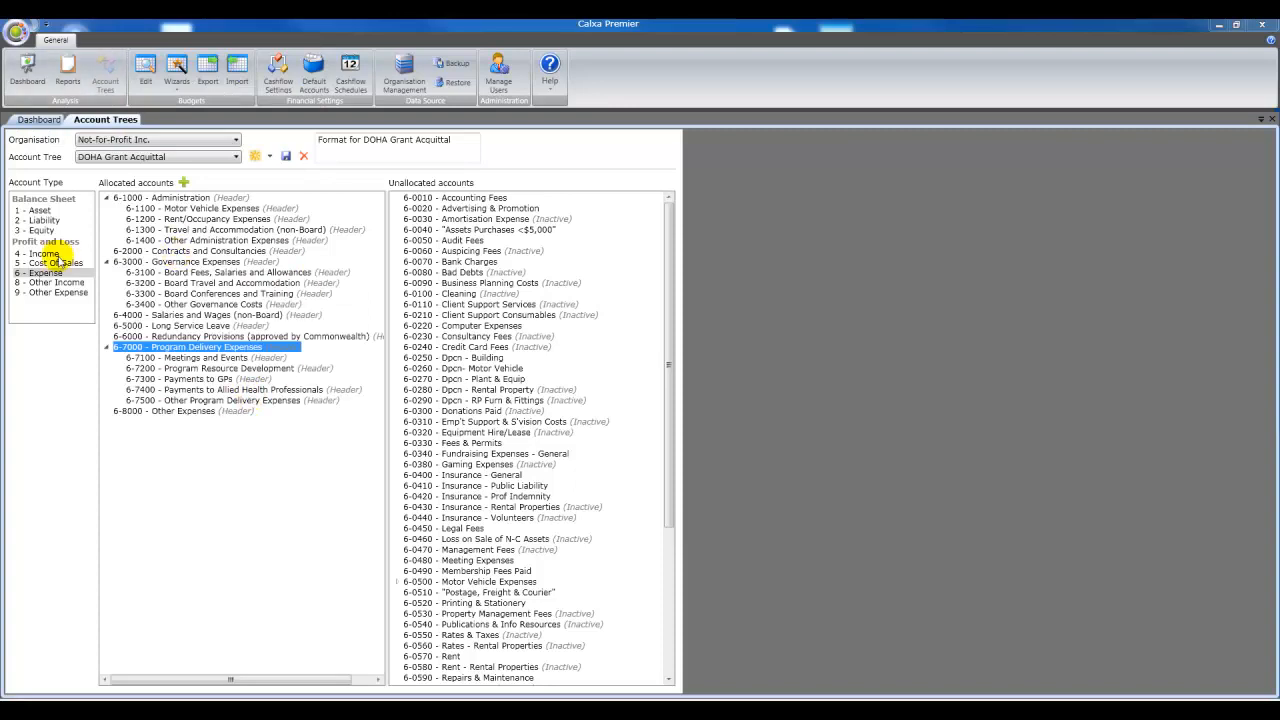
click(40, 252)
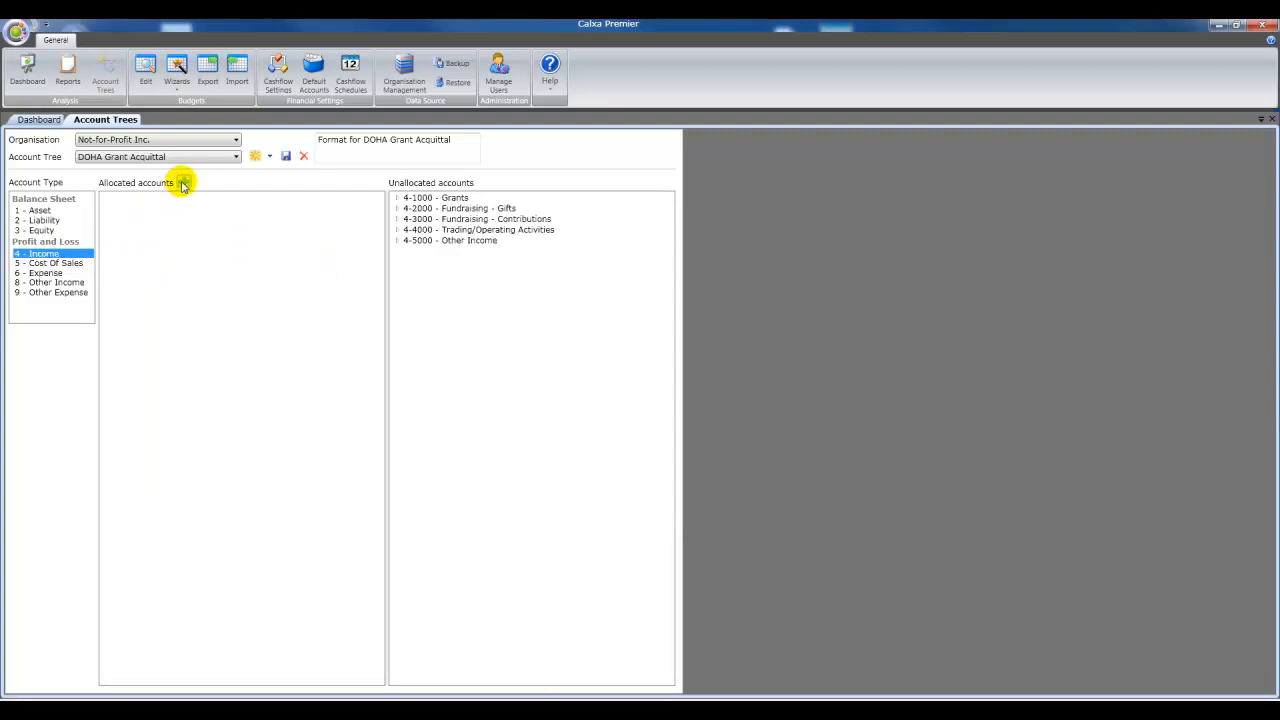
- Add income header 4-1000 Program Funds
click(184, 184)
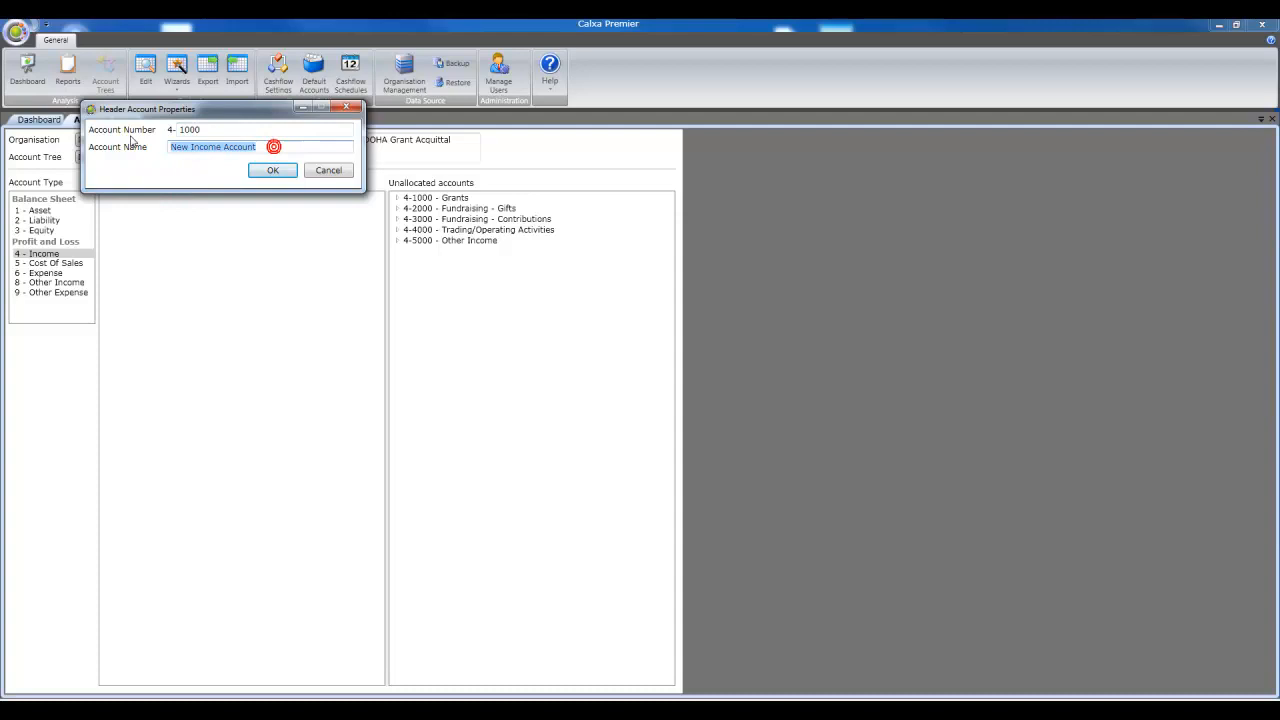
text(Program Fun)
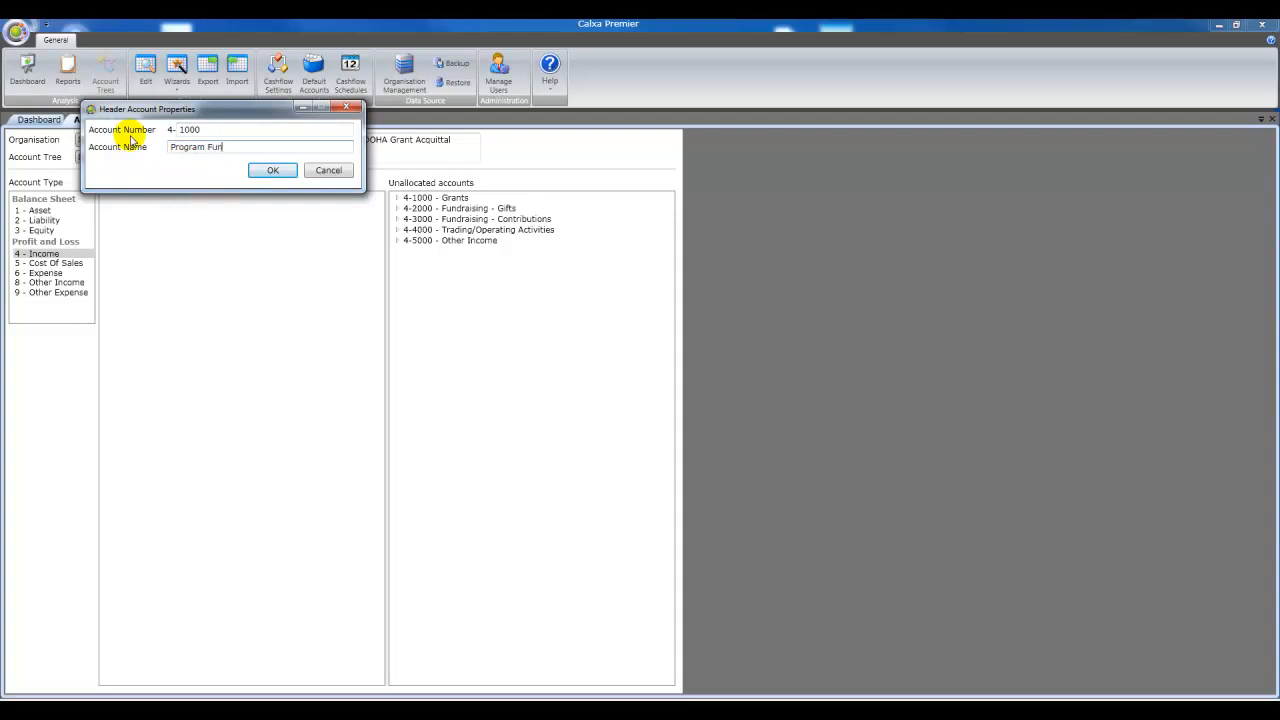
click(272, 170)
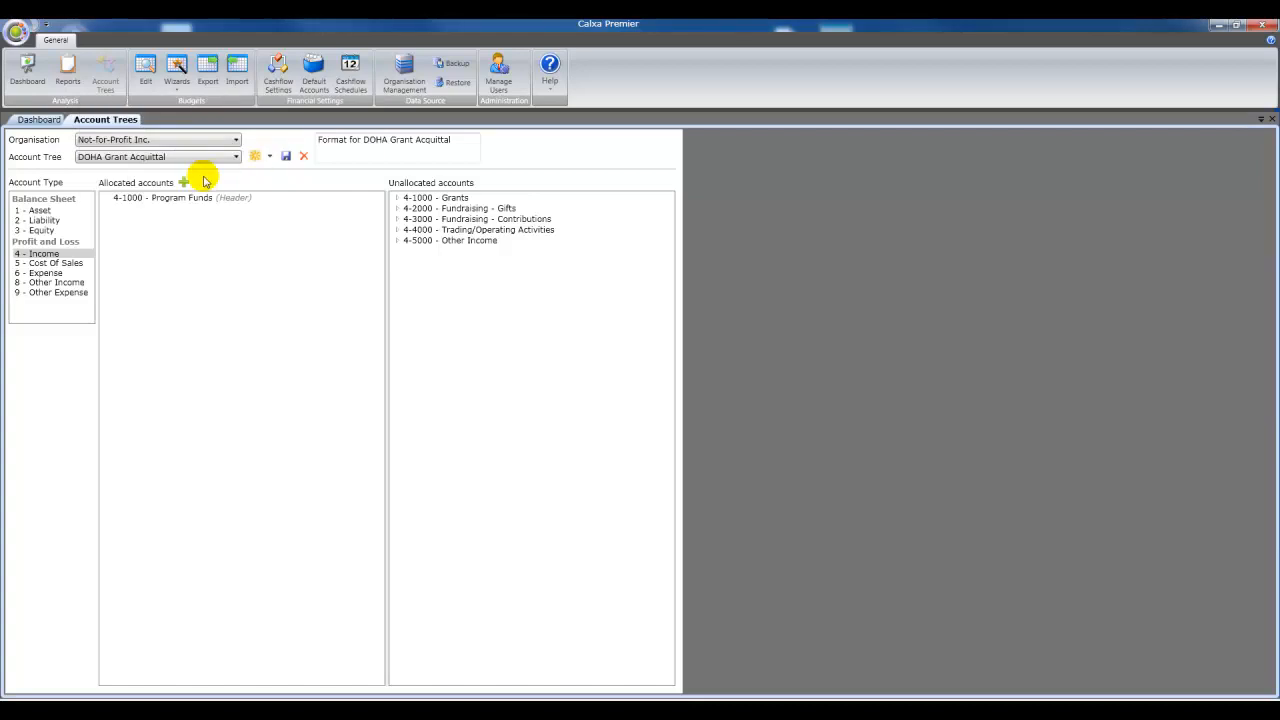
- Add income header 4-2000 Approved Carryover
click(184, 184)
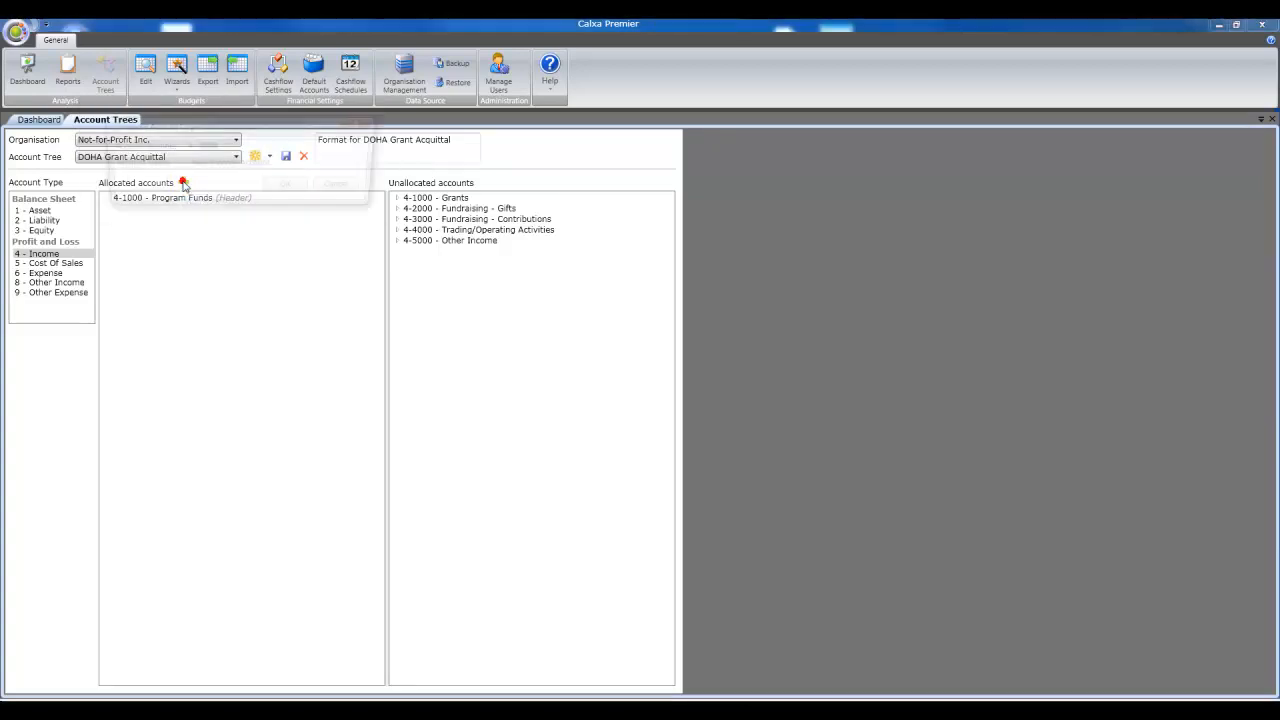
click(184, 184)
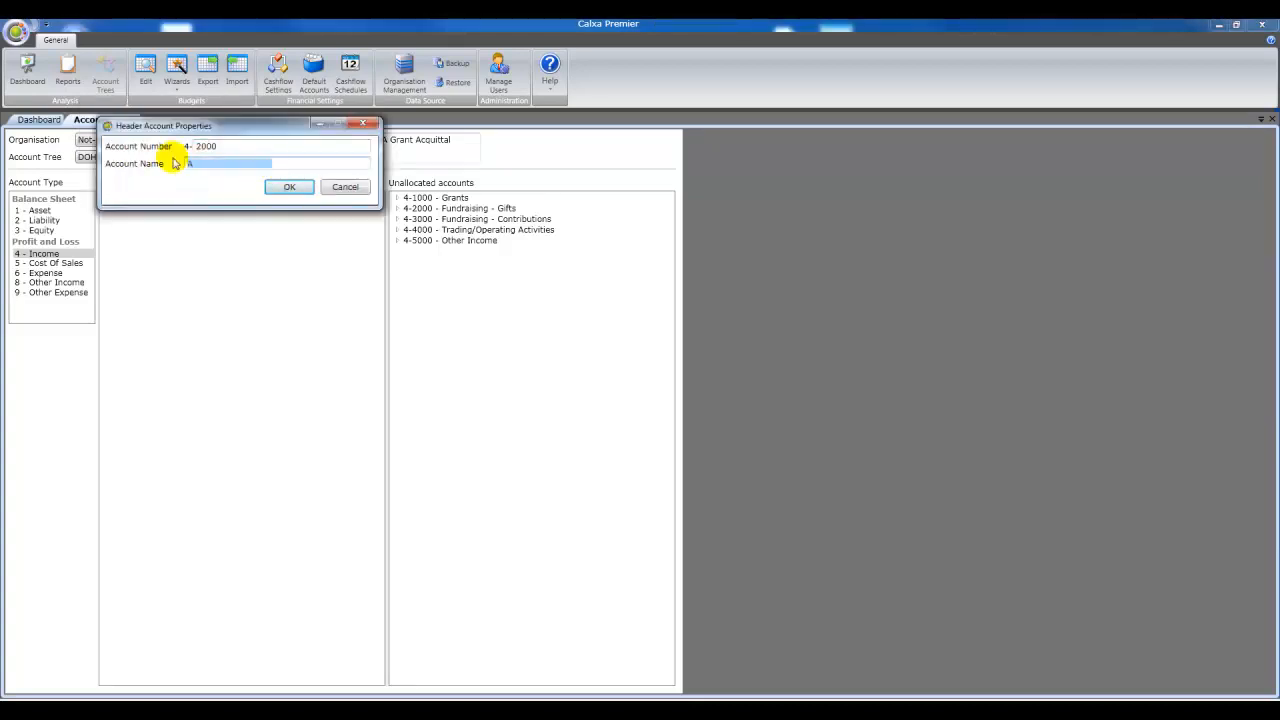
text(Approved Carry)
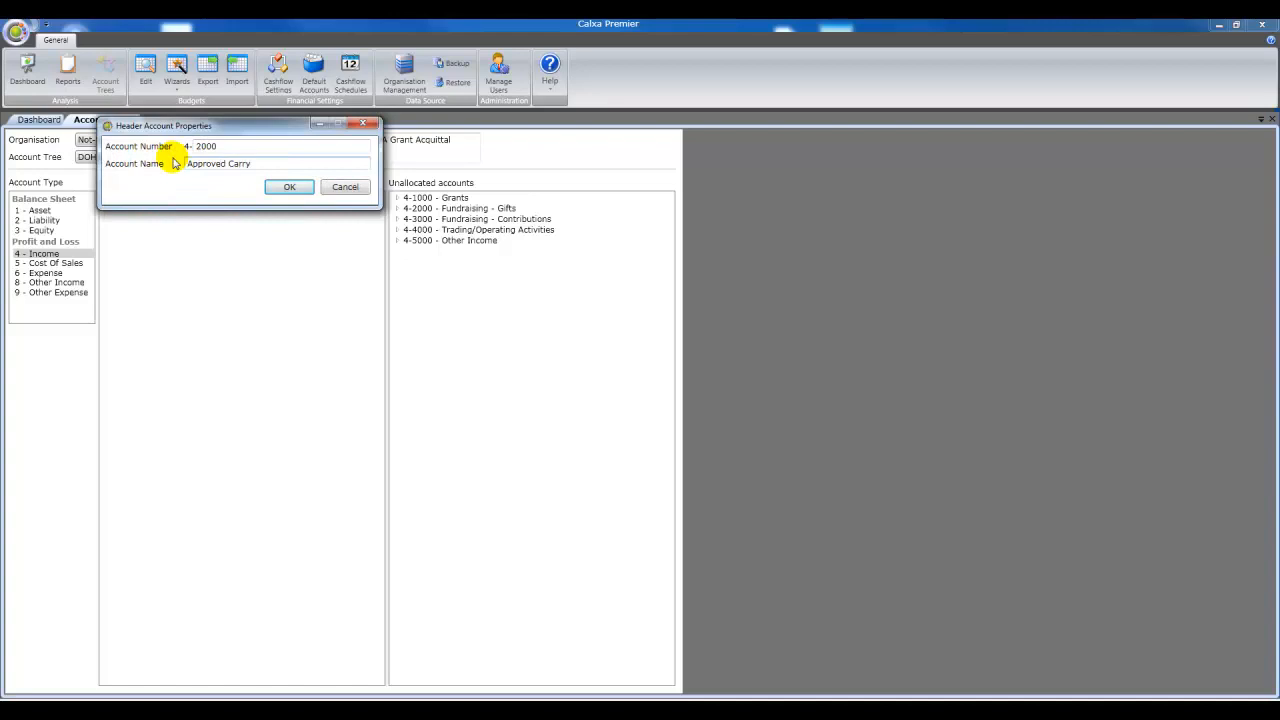
click(288, 188)
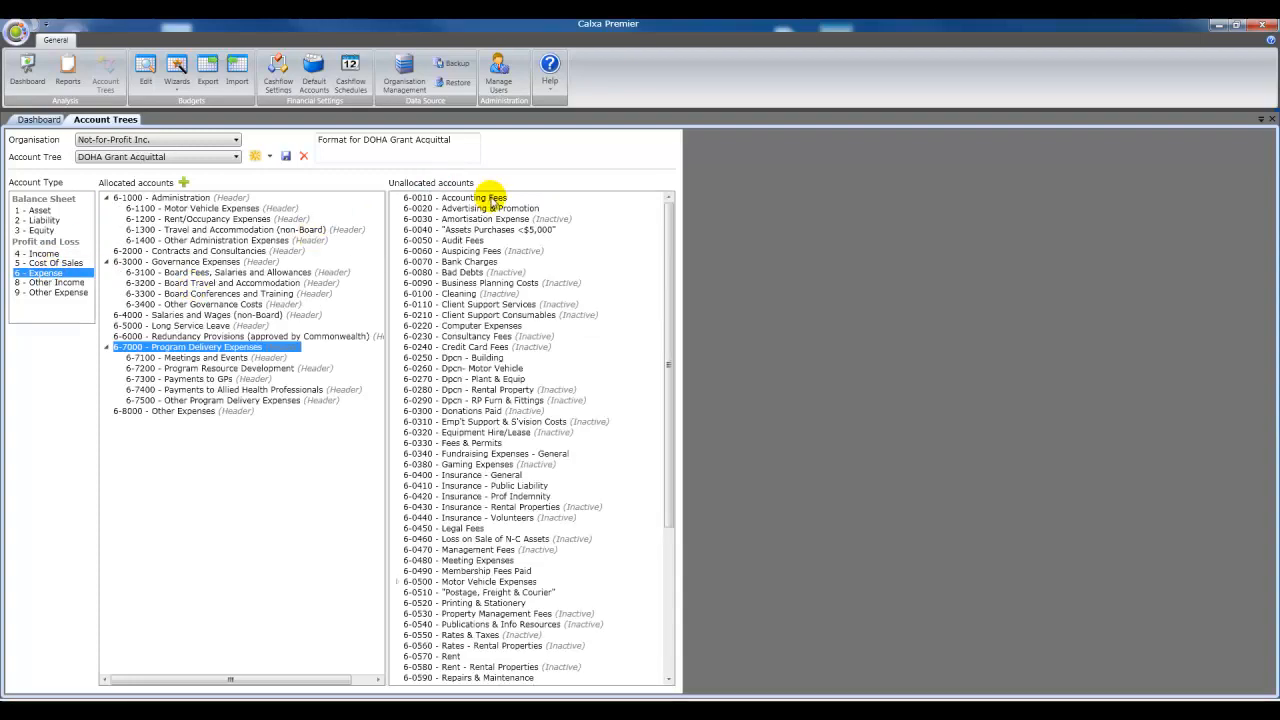
- Drag Accounting Fees and the other unallocated expense accounts onto their matching headers
click(456, 196)
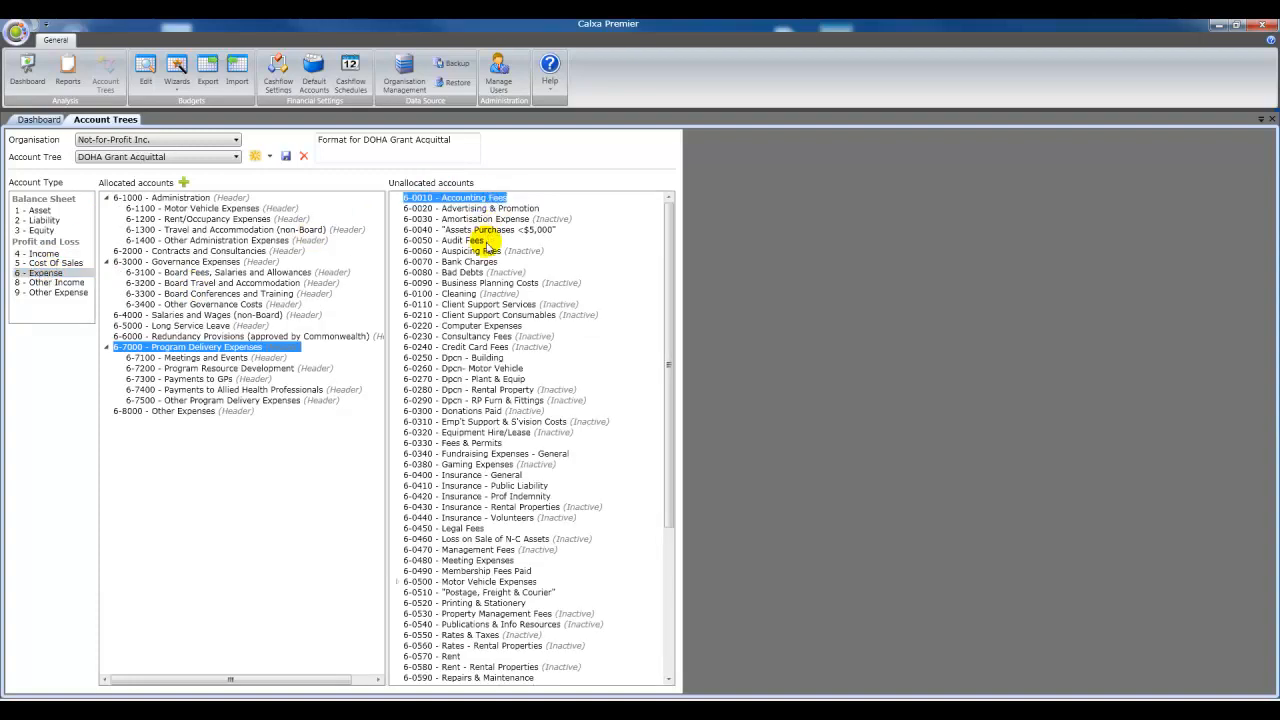
scroll(down, 3)
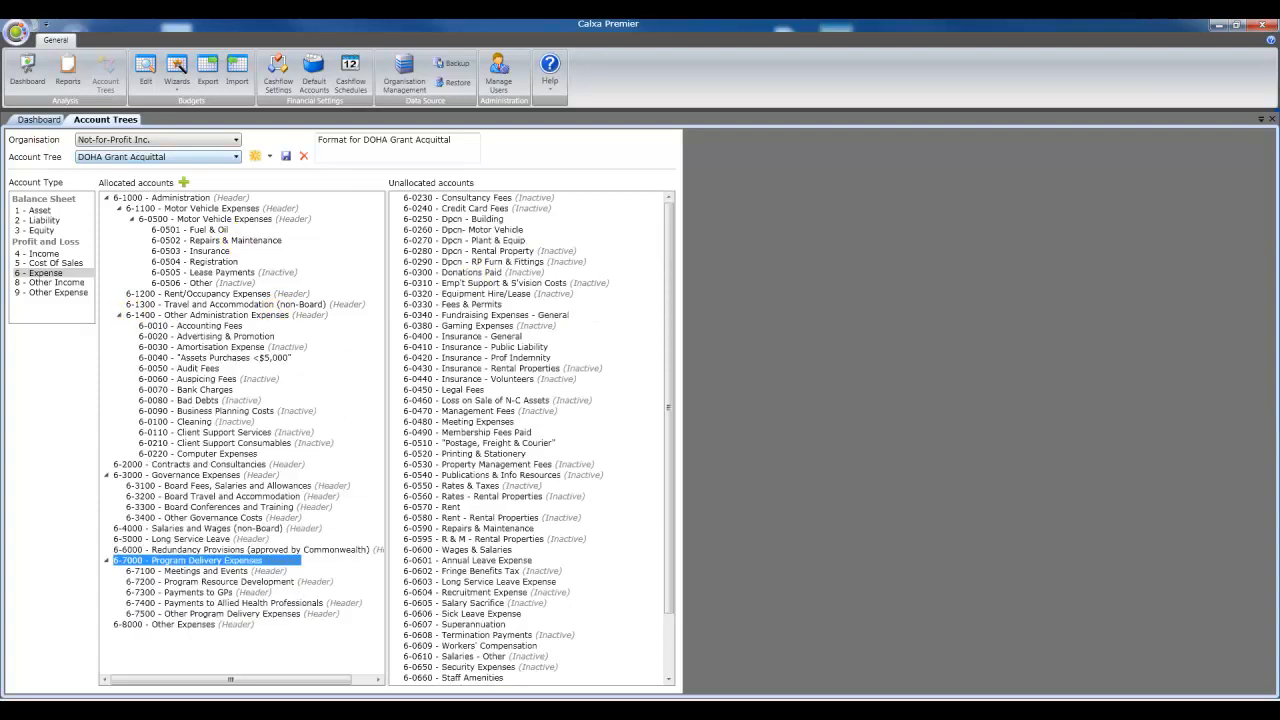
click(288, 156)
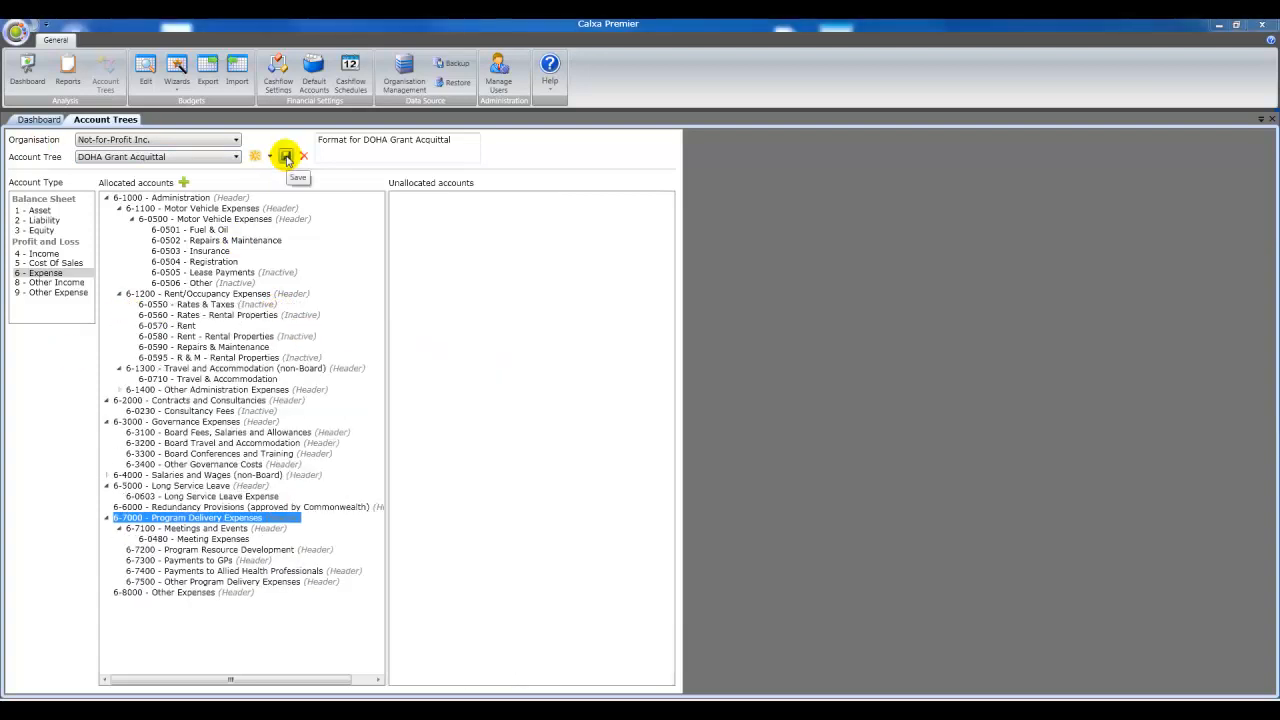
- Attempt to save the tree and dismiss the header-without-details warning
click(286, 156)
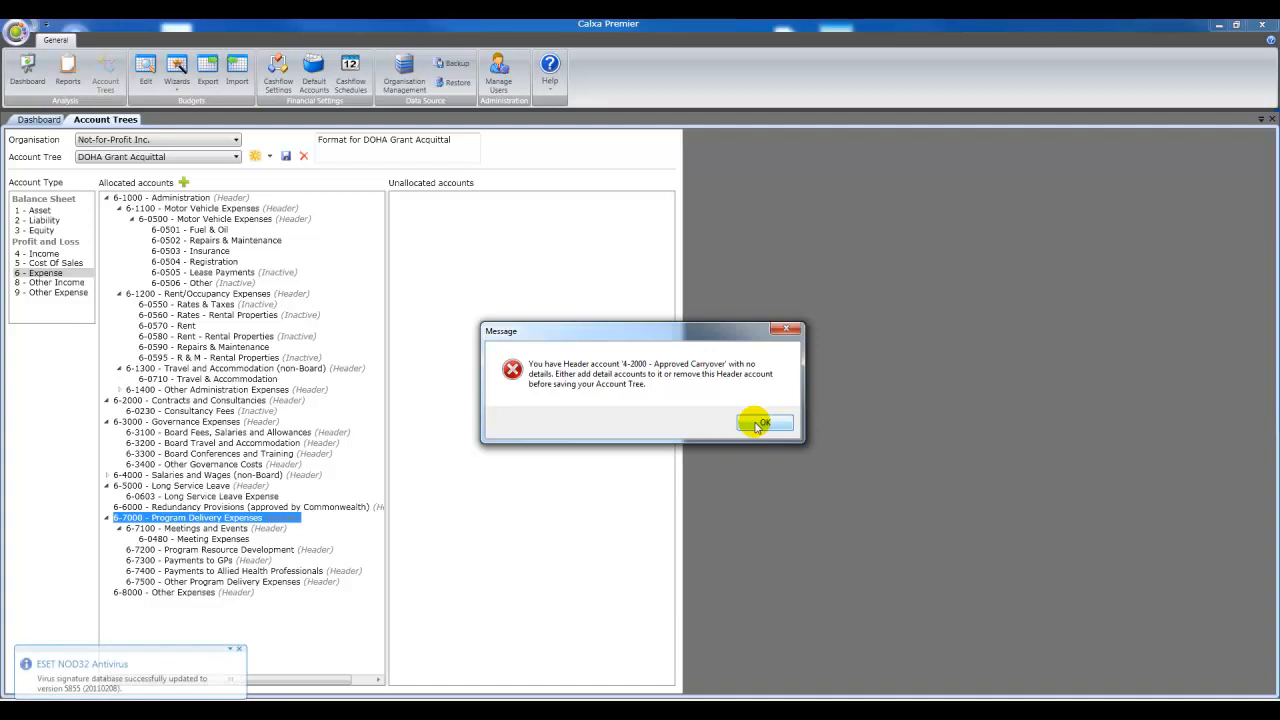
click(764, 422)
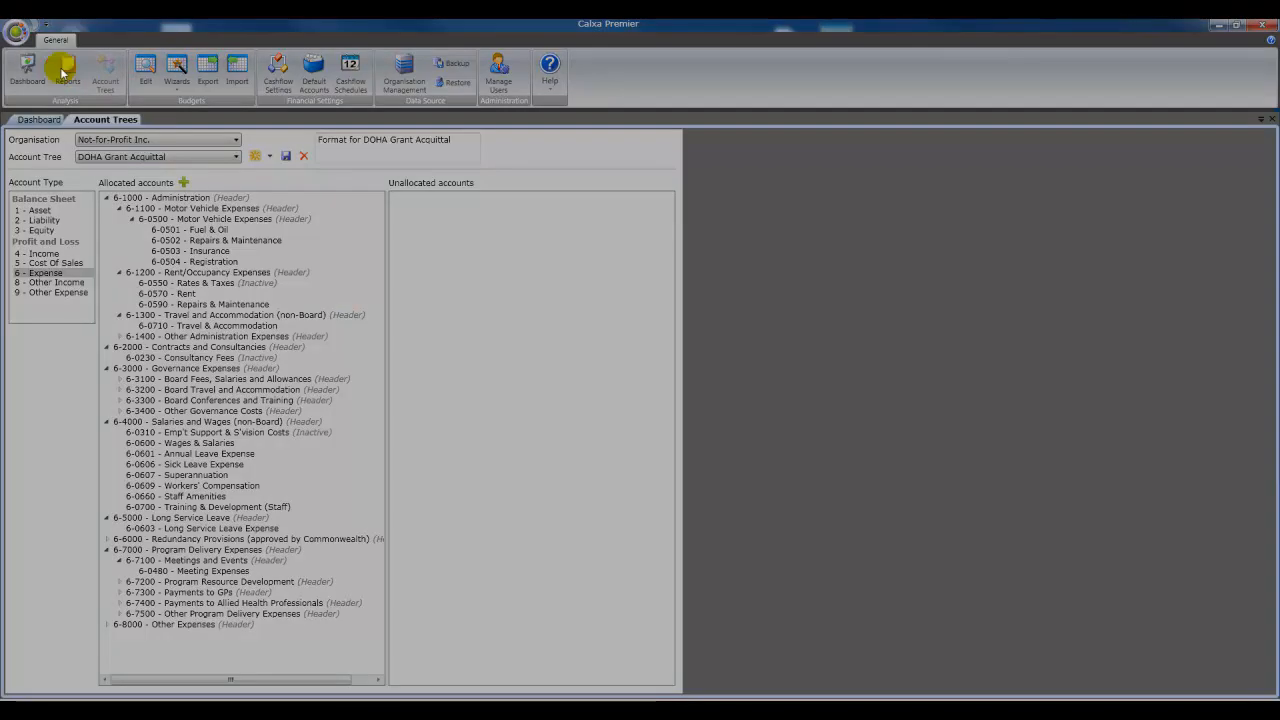
- Run a Budget Summary report with Approved Budget and Account Level 3 on the DOHA tree
click(68, 76)
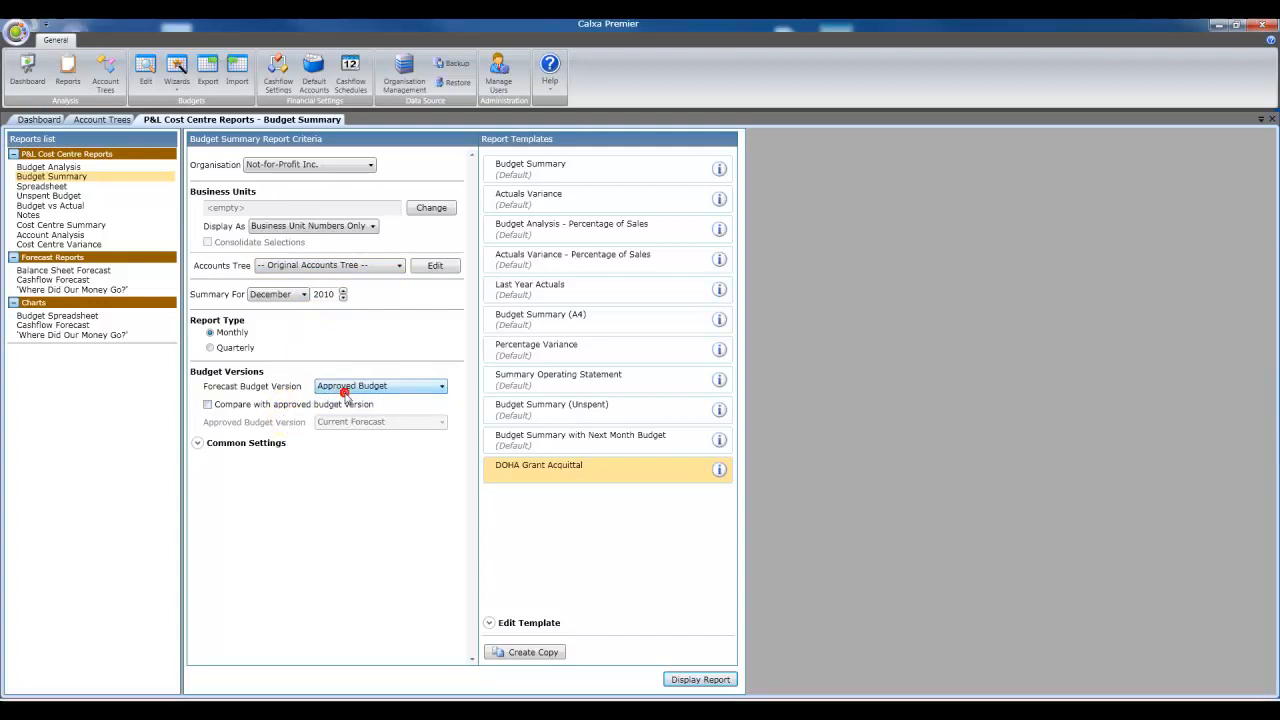
click(196, 442)
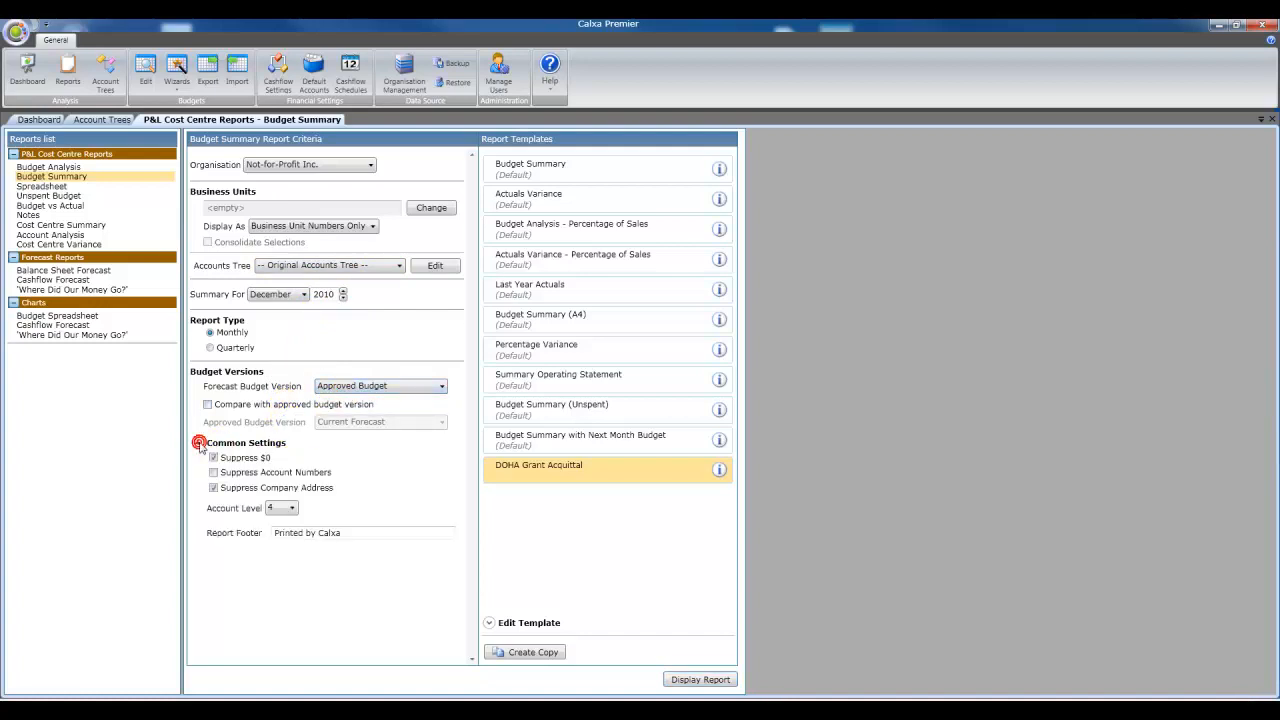
click(292, 508)
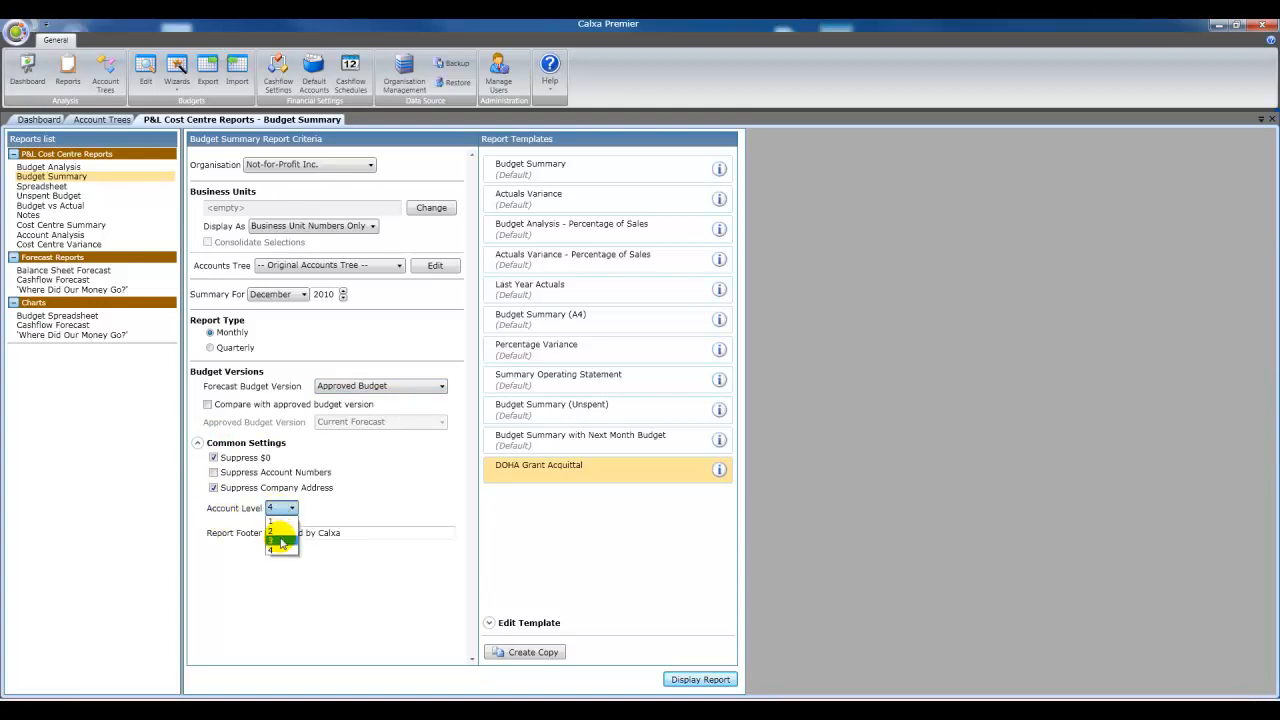
click(280, 524)
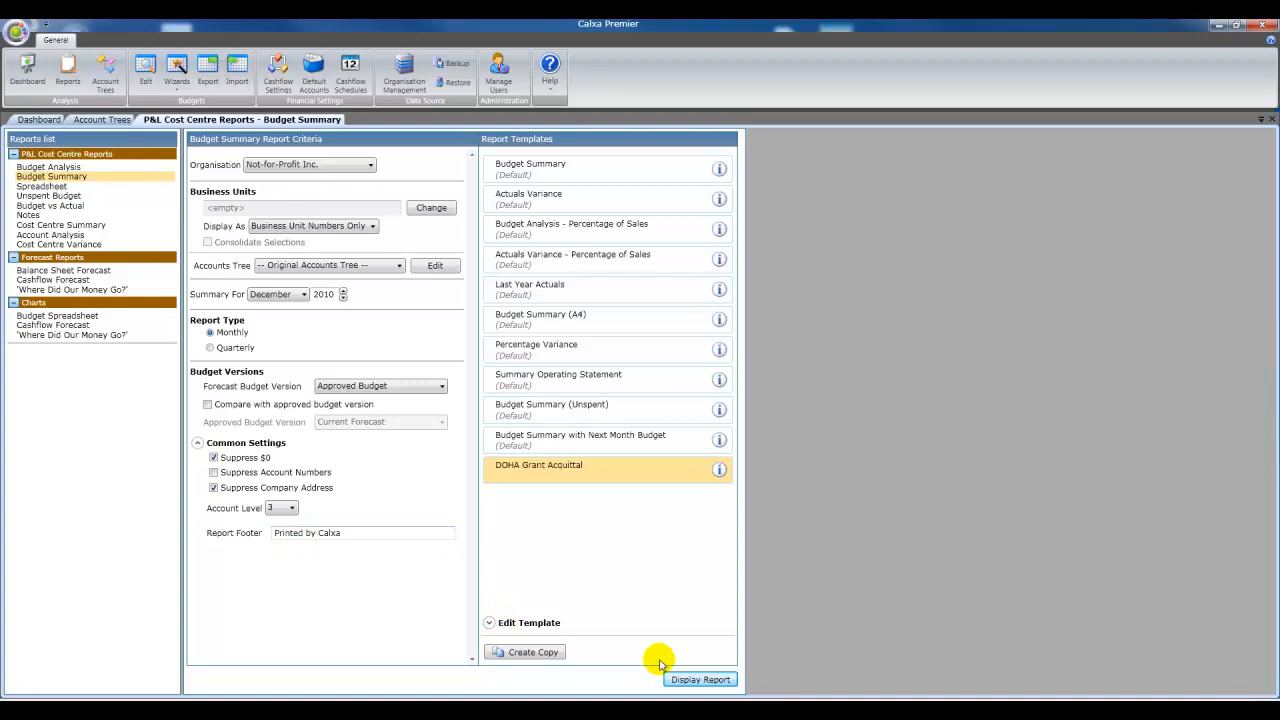
click(700, 680)
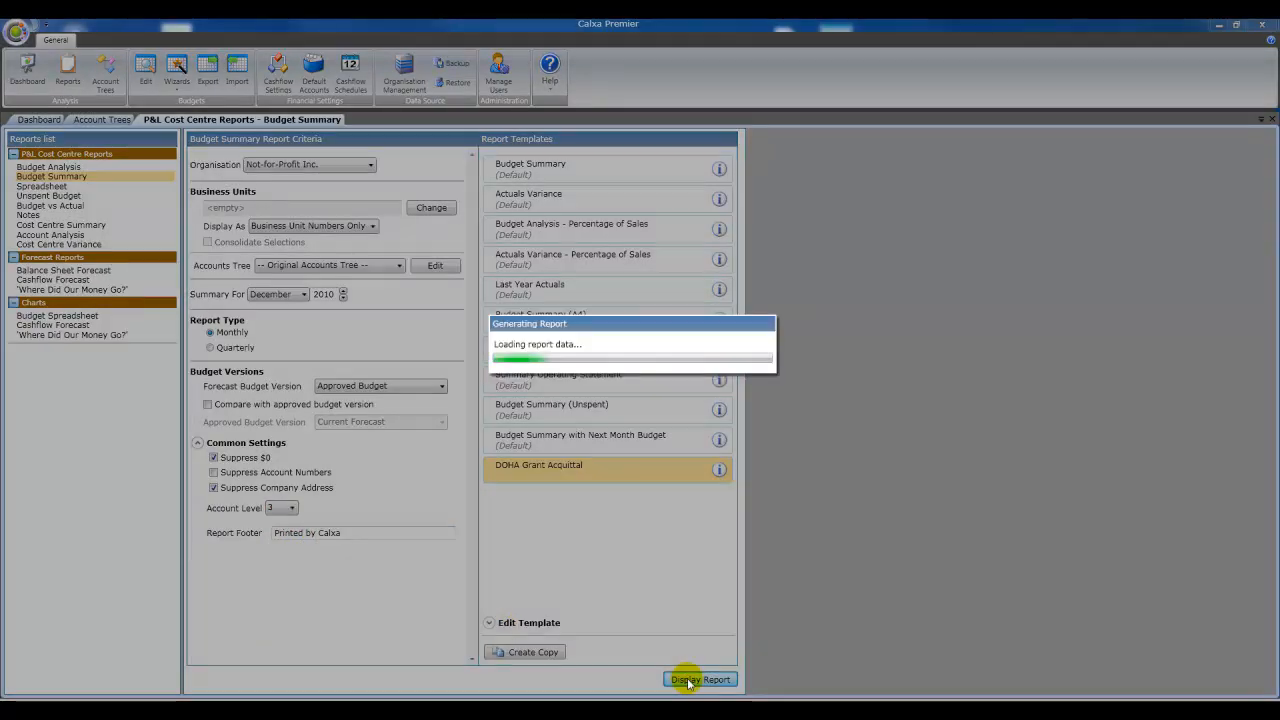
- Review the December 2010 budget summary pages and return to the report criteria
click(700, 680)
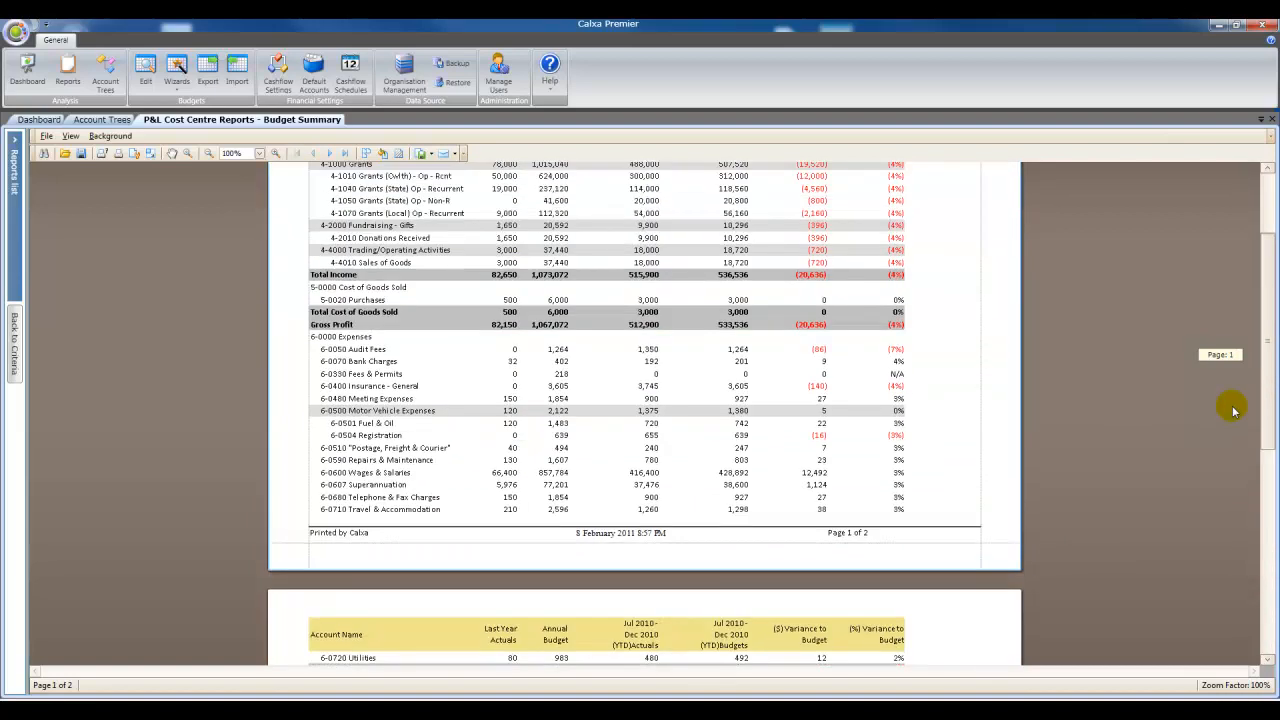
scroll(down, 3)
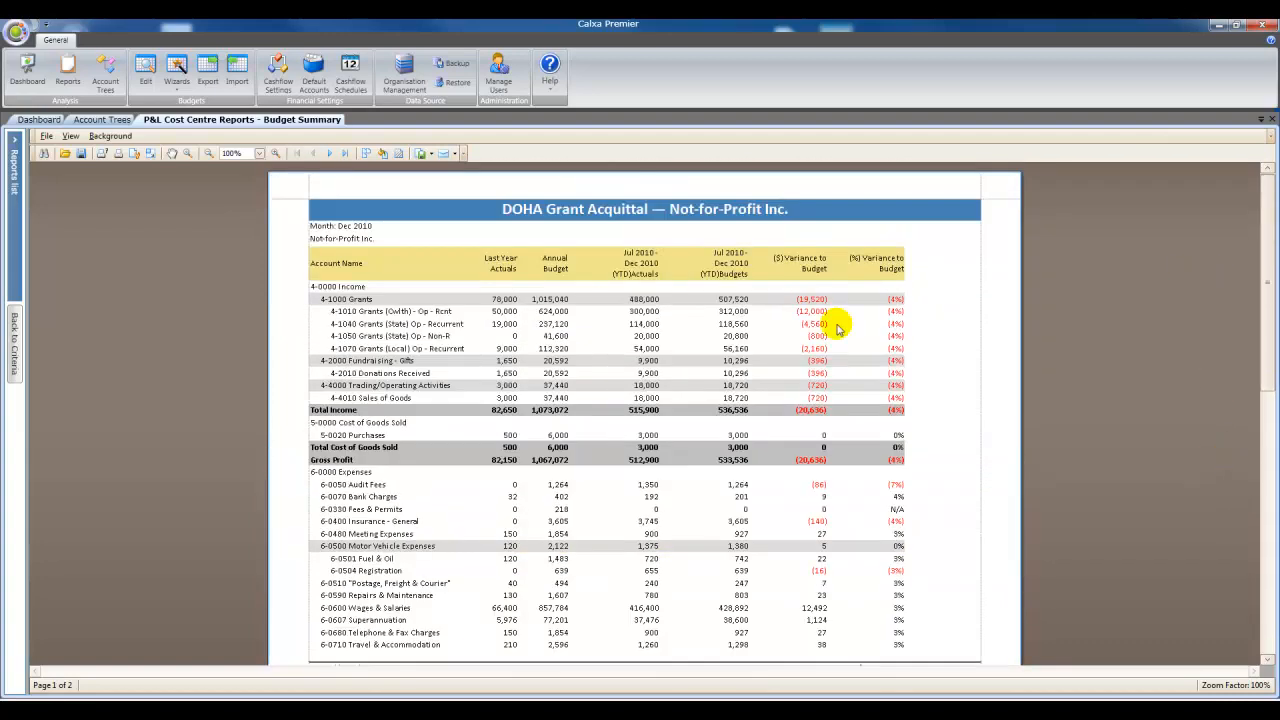
mouse_move(44, 198)
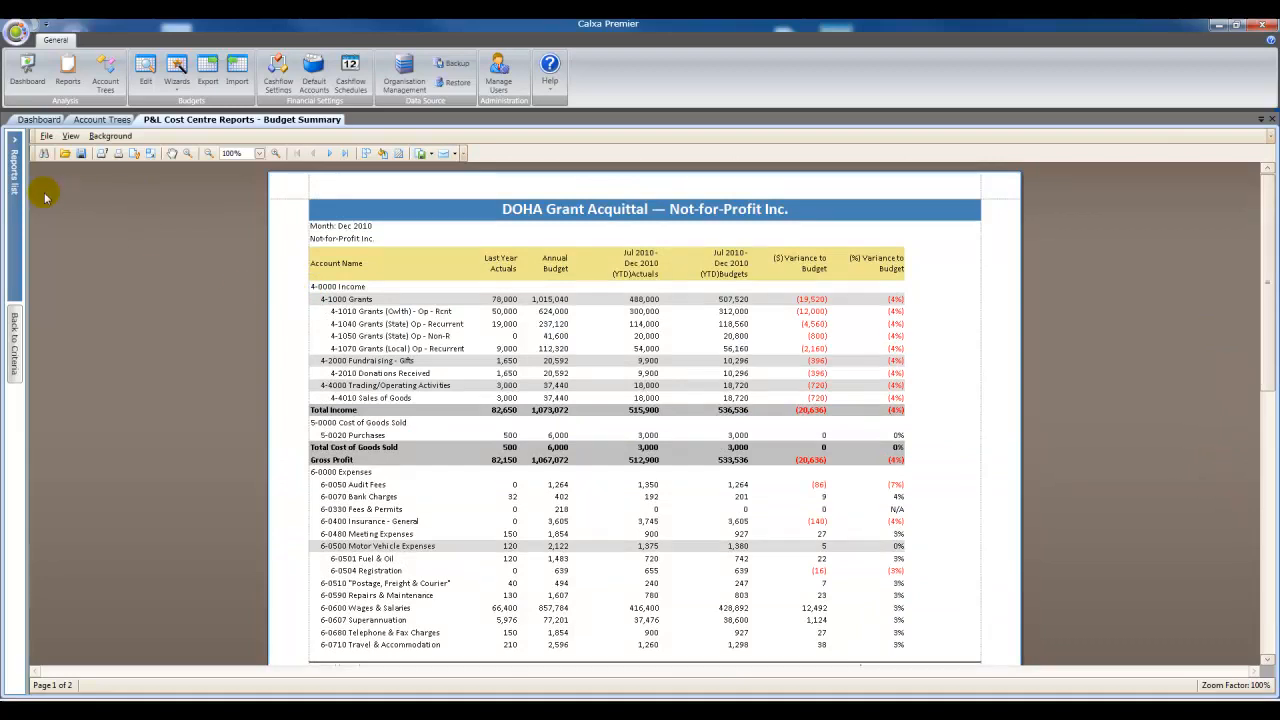
click(14, 340)
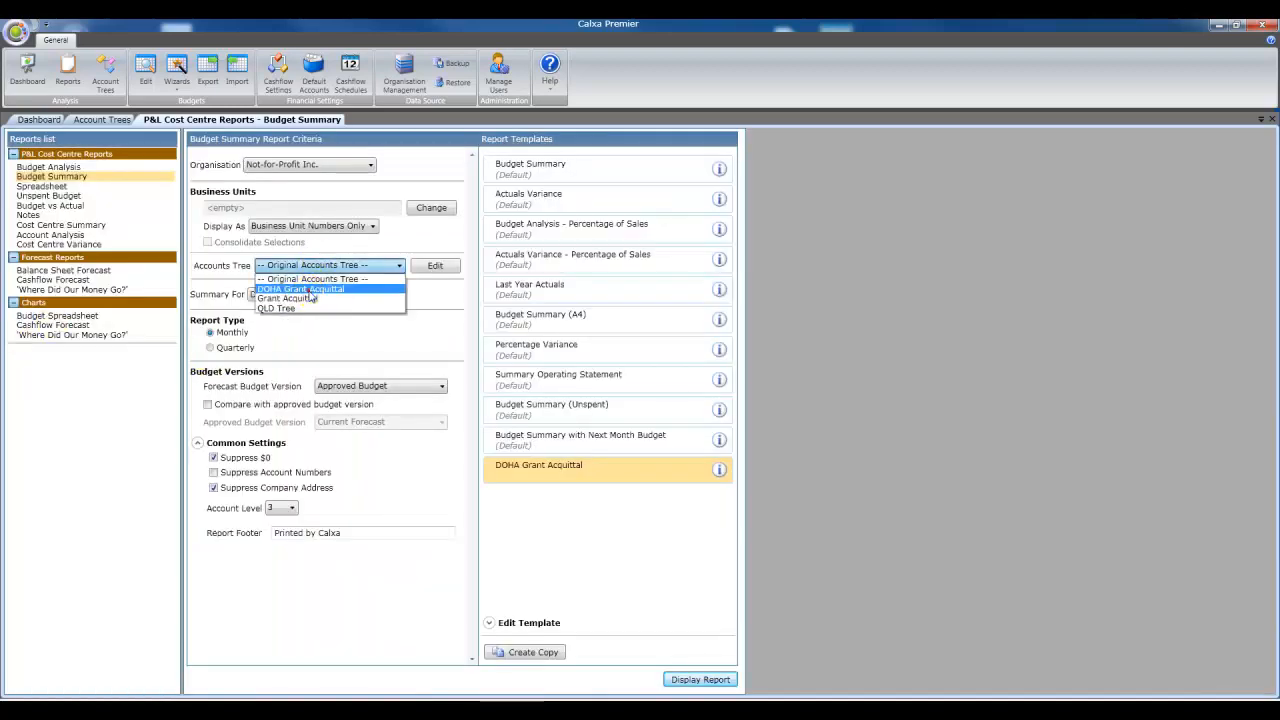
- Base the Budget Summary on the DOHA Grant Acquittal tree and display the regenerated report
click(300, 288)
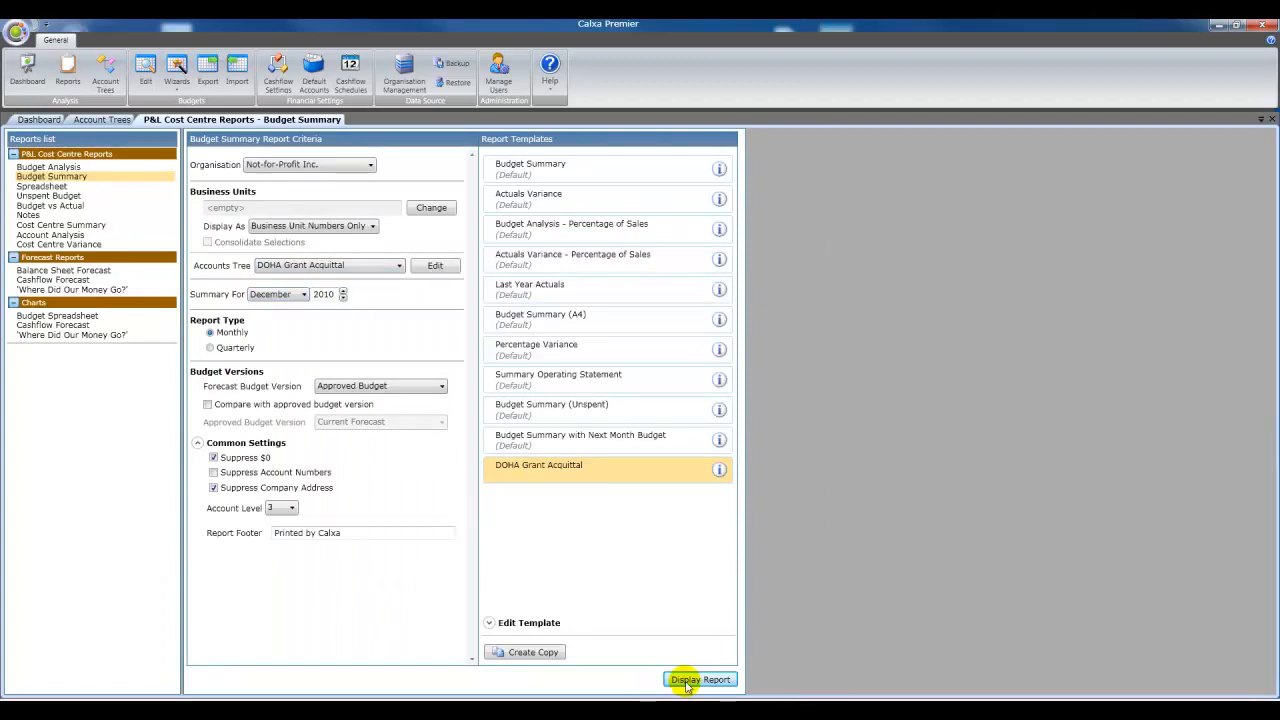
click(700, 680)
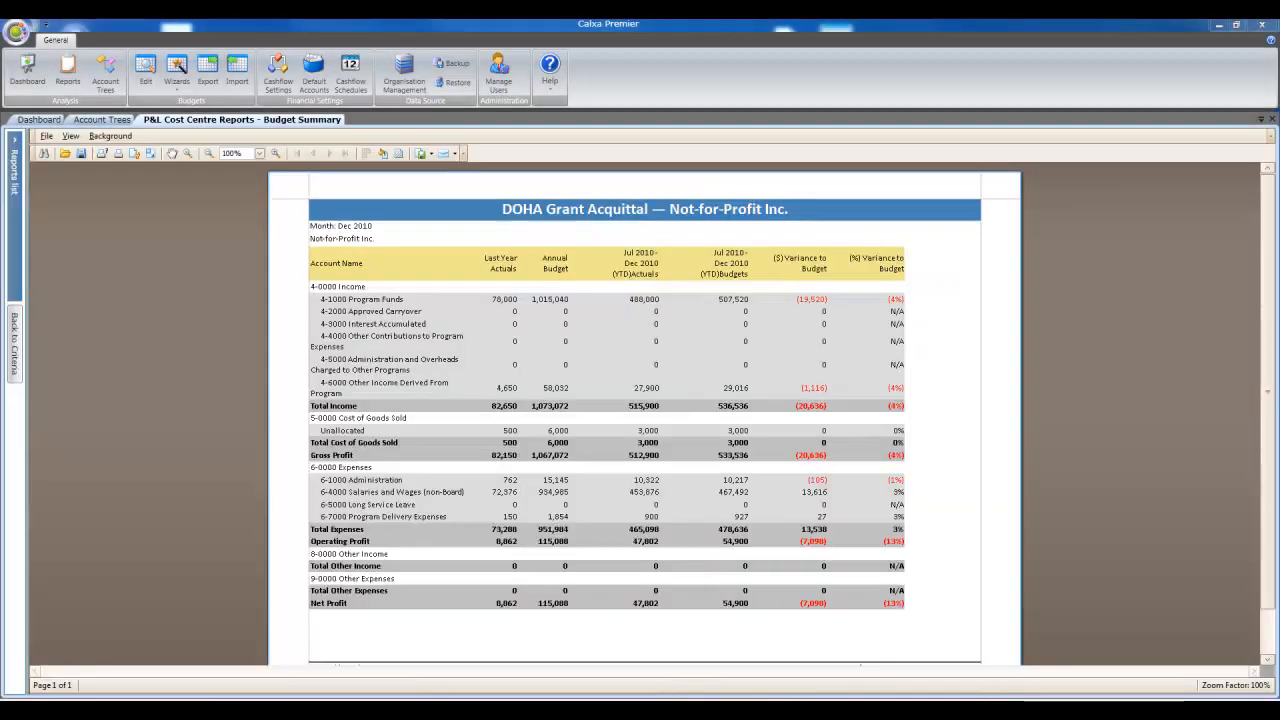